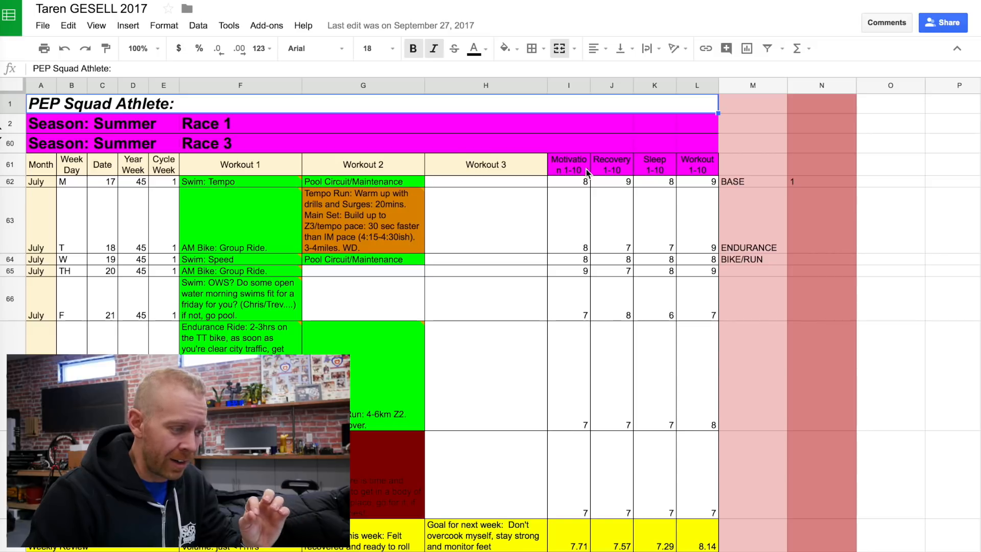
pyautogui.moveTo(578, 173)
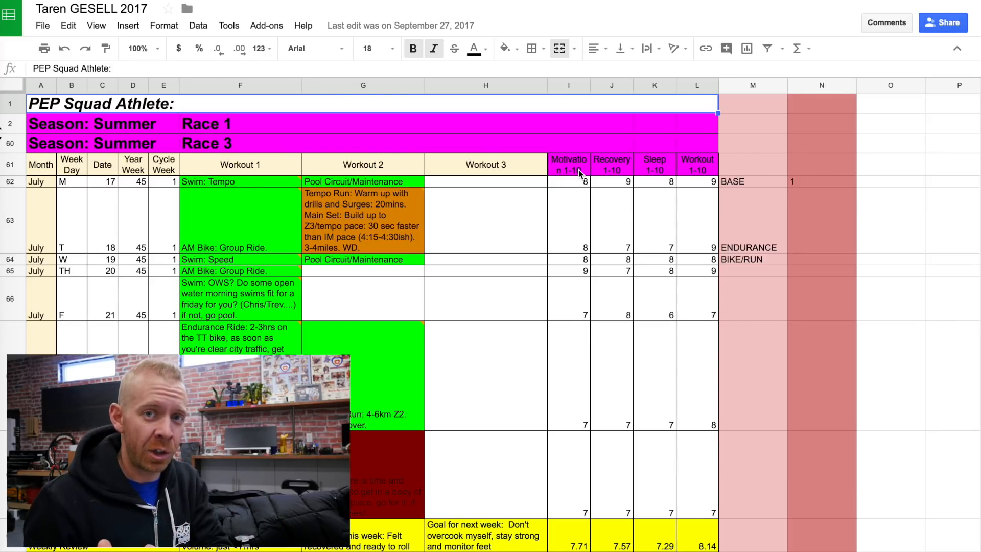
pyautogui.moveTo(577, 216)
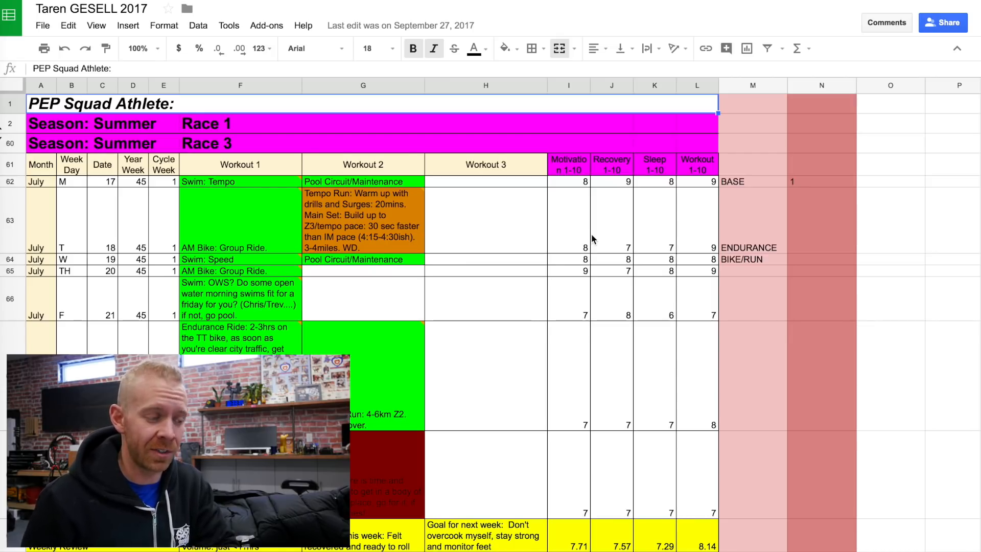
pyautogui.moveTo(746, 279)
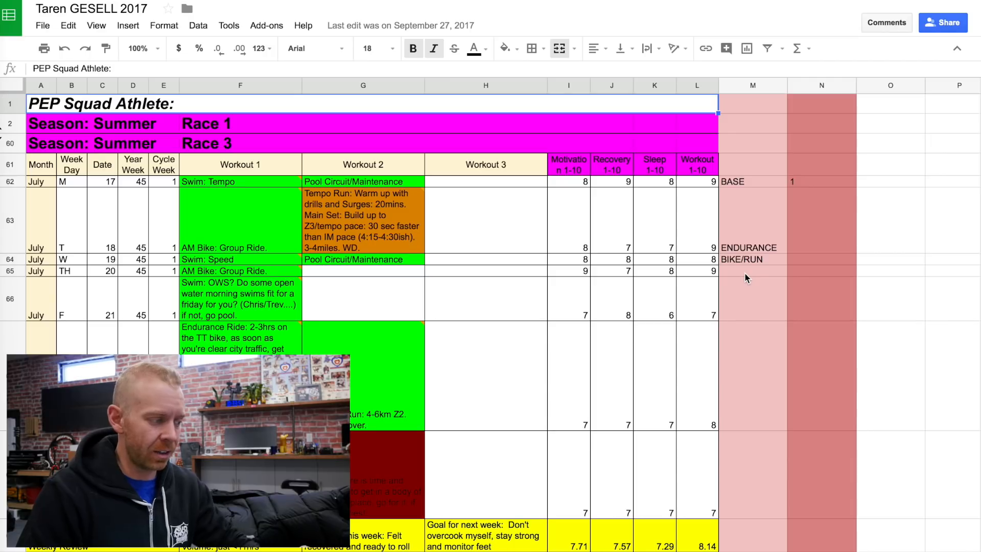
# Rename the untitled spreadsheet to 'TRIATHLON TRAINING TEMPLATE'
pyautogui.scroll(-3)
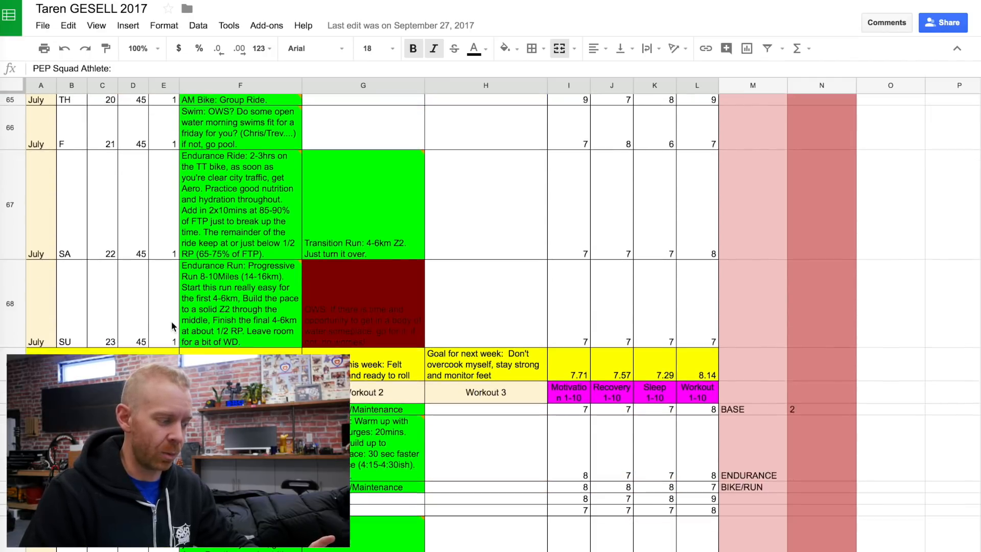
pyautogui.scroll(-3)
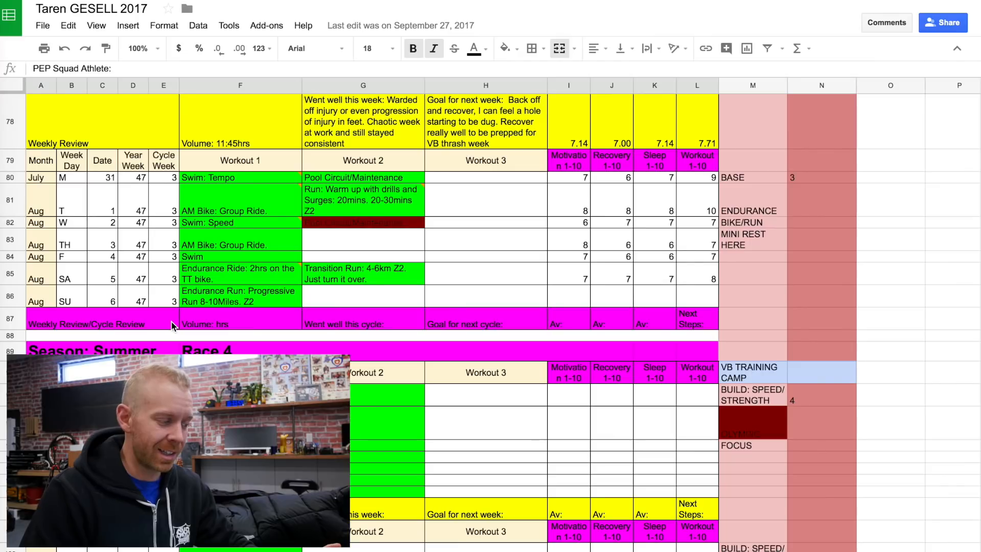
pyautogui.scroll(-3)
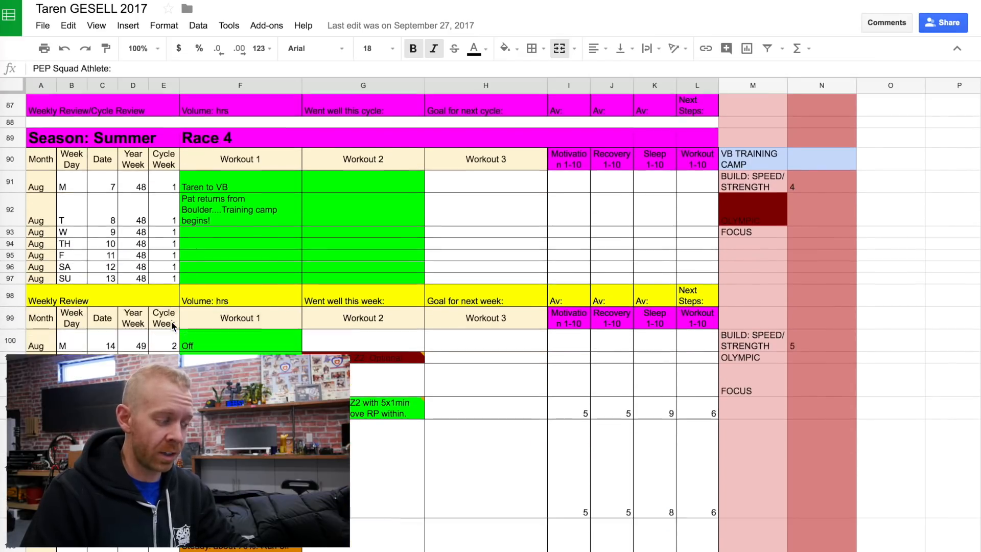
pyautogui.scroll(-3)
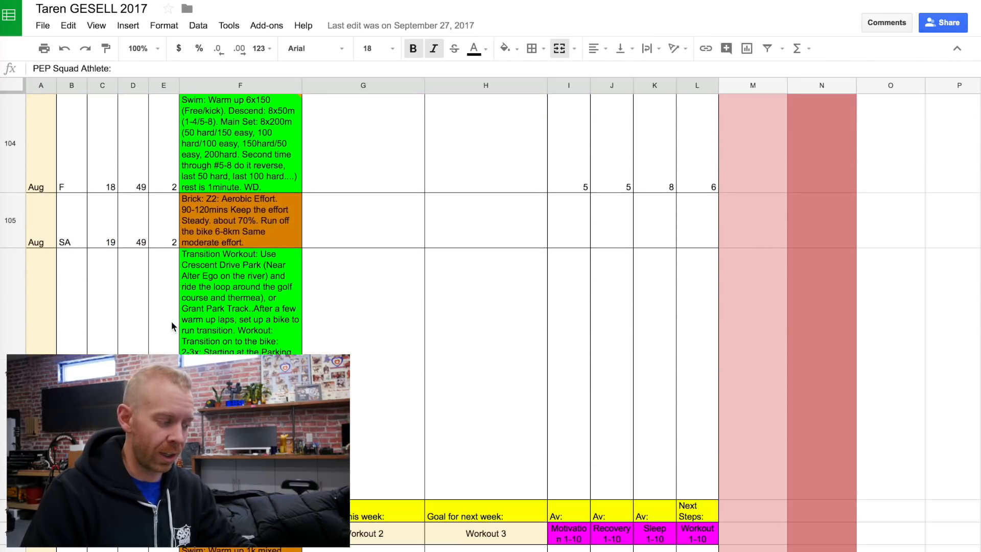
pyautogui.scroll(-3)
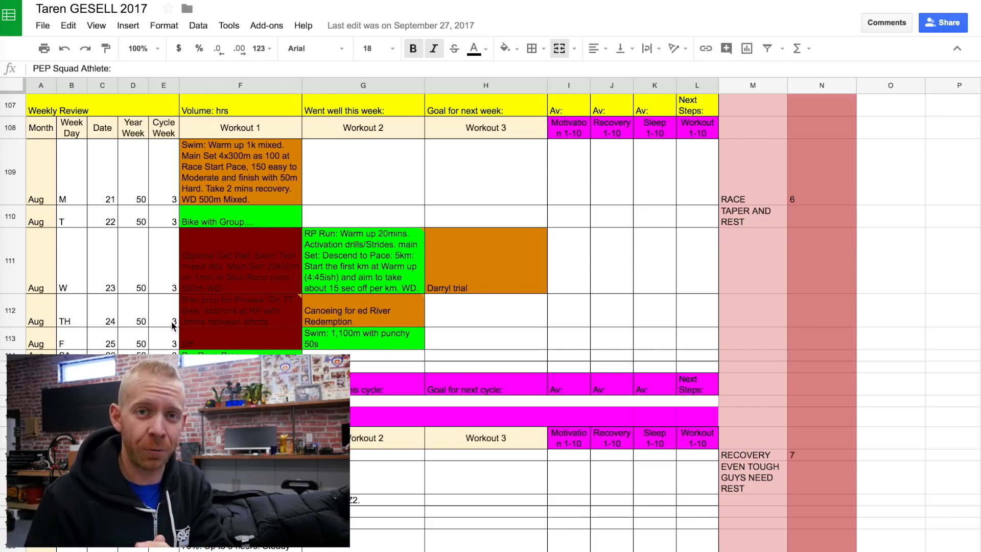
pyautogui.scroll(3)
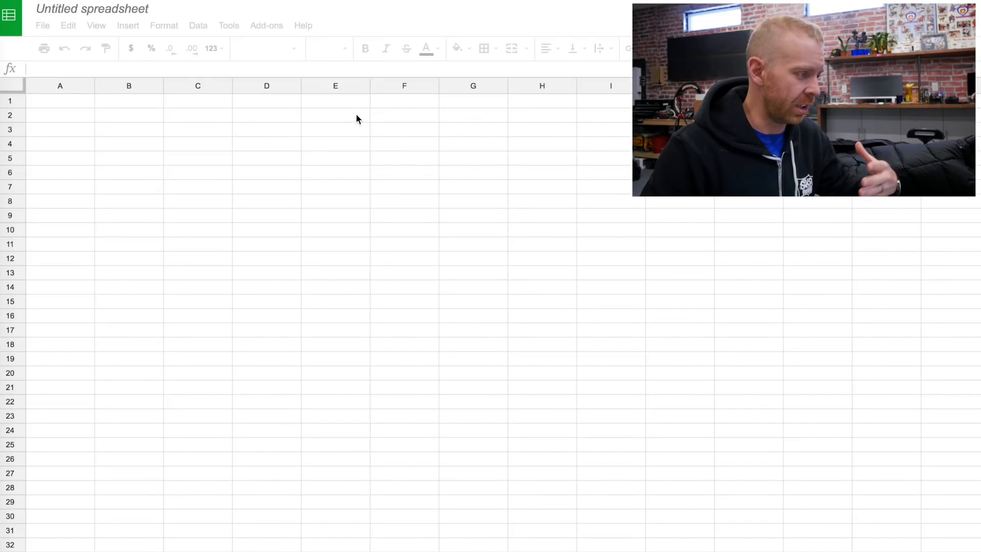
pyautogui.click(60, 101)
pyautogui.write('TR')
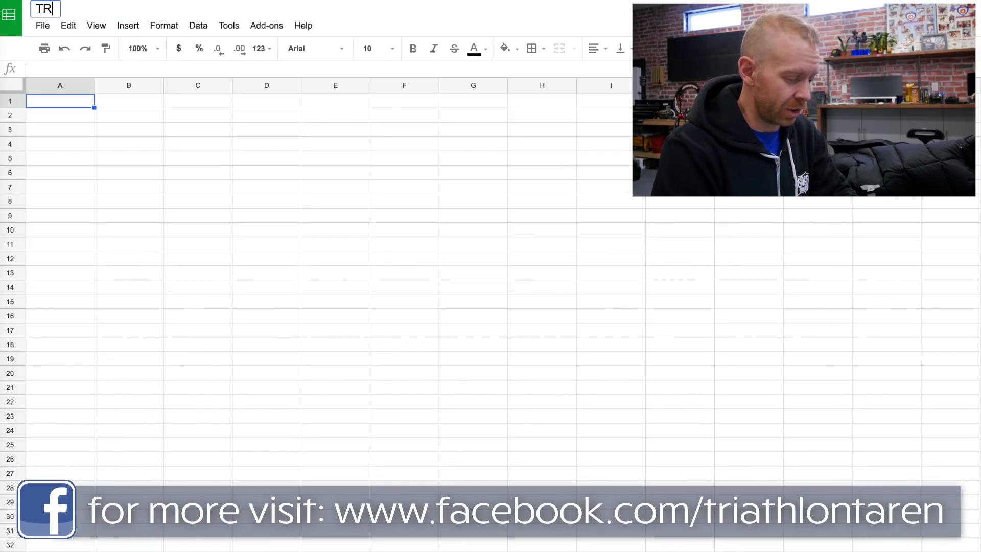
pyautogui.write('IATHLON TR')
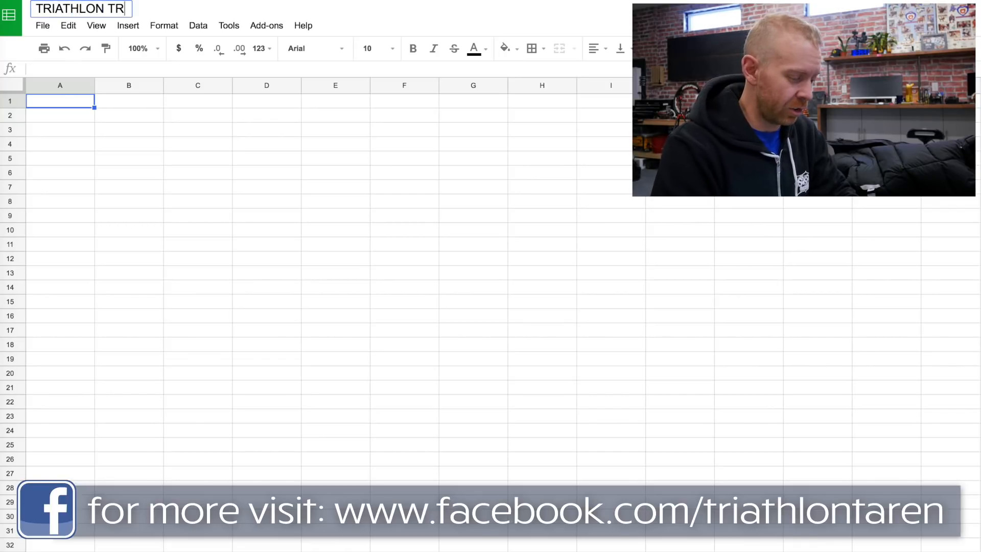
pyautogui.write('AINING TEMPLATE')
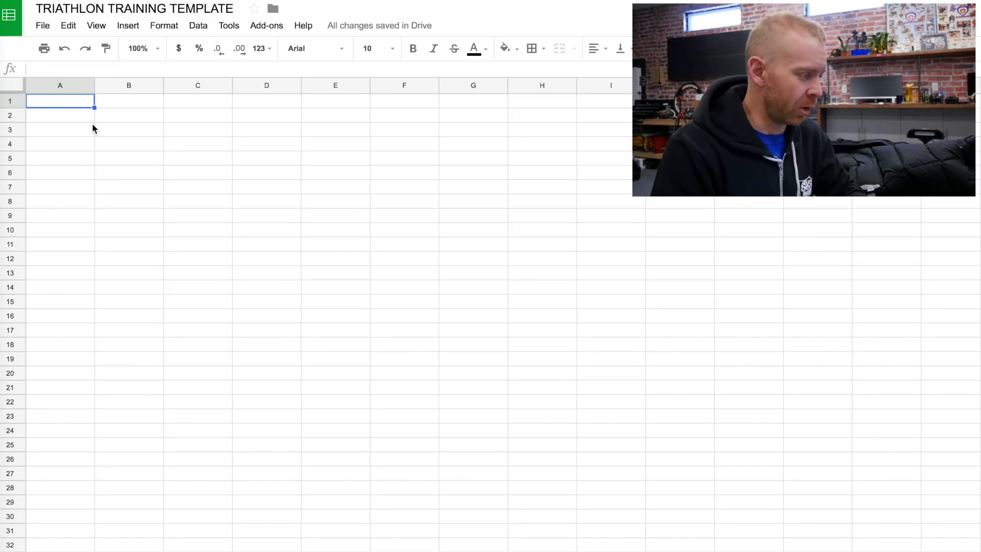
# Enter row-1 headers DAY OF THE WEEK, TRAINING CYCLE WEEK, WORKOUT 1 and WORKOUT 2
pyautogui.write('DAY')
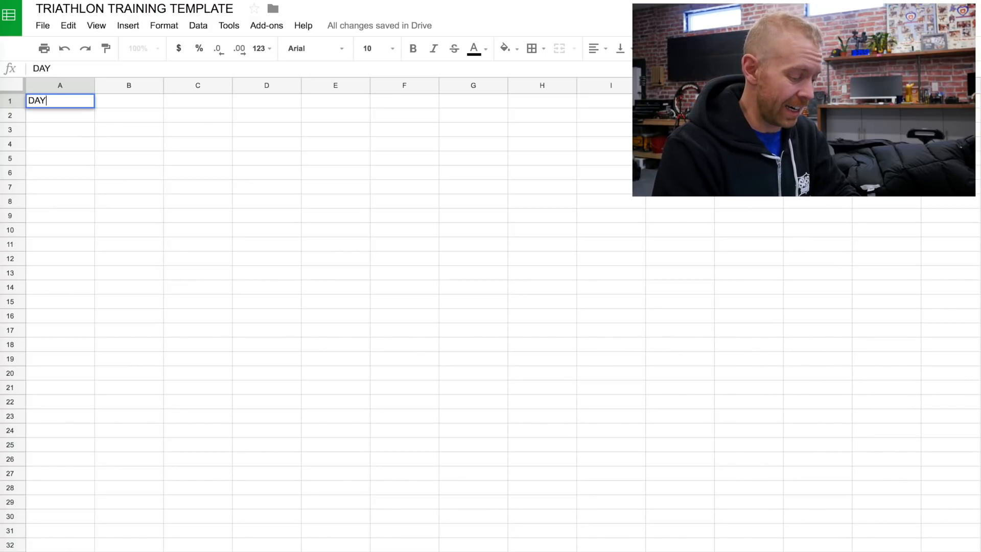
pyautogui.write('OF THE WE')
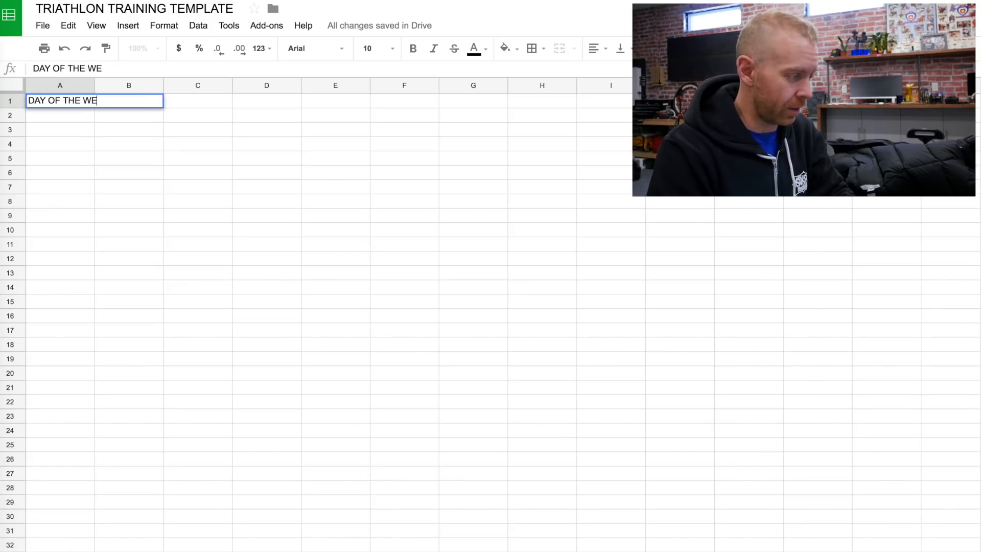
pyautogui.write('TRAINING CYCL')
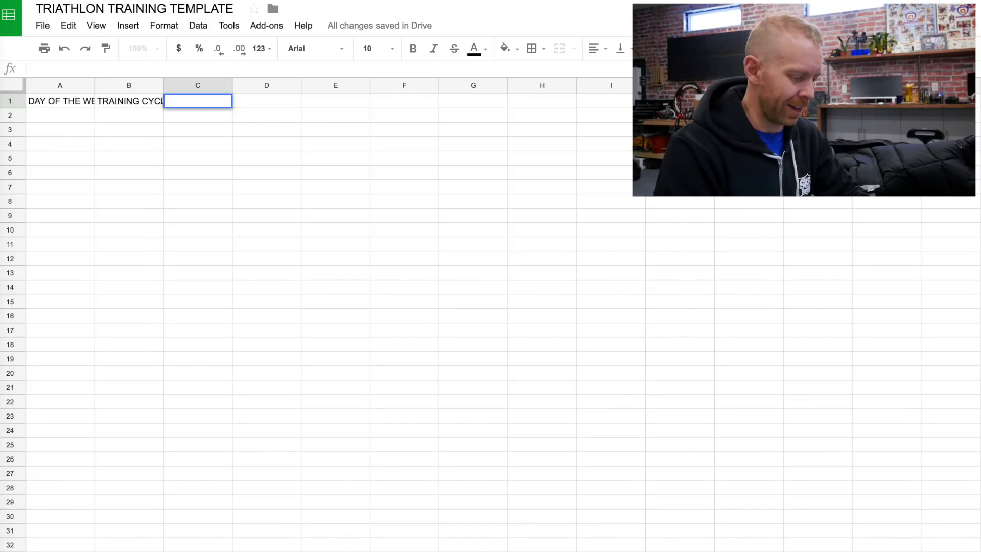
pyautogui.write('WORKOUT 1')
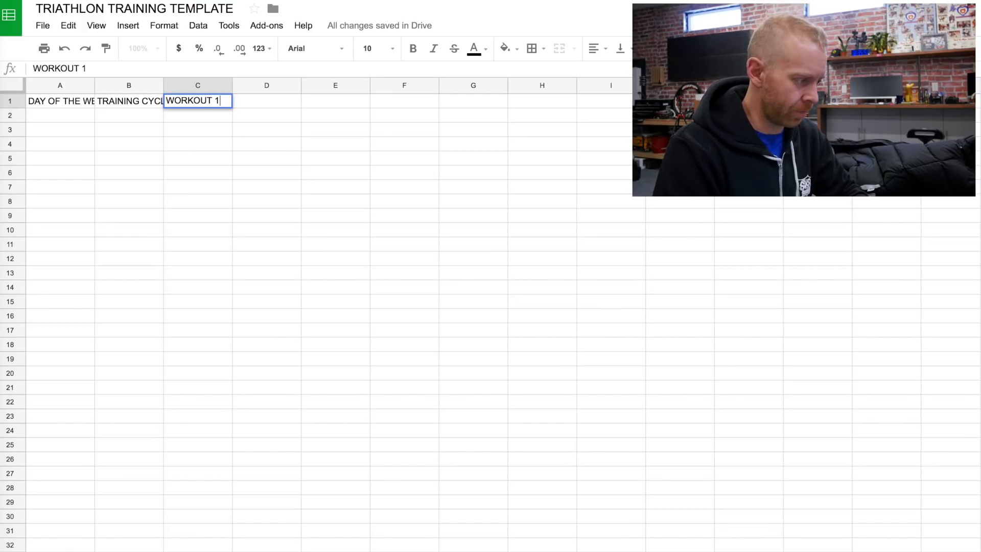
pyautogui.write('WORKOUT 2')
pyautogui.click(335, 102)
pyautogui.write('WORKOUT 3')
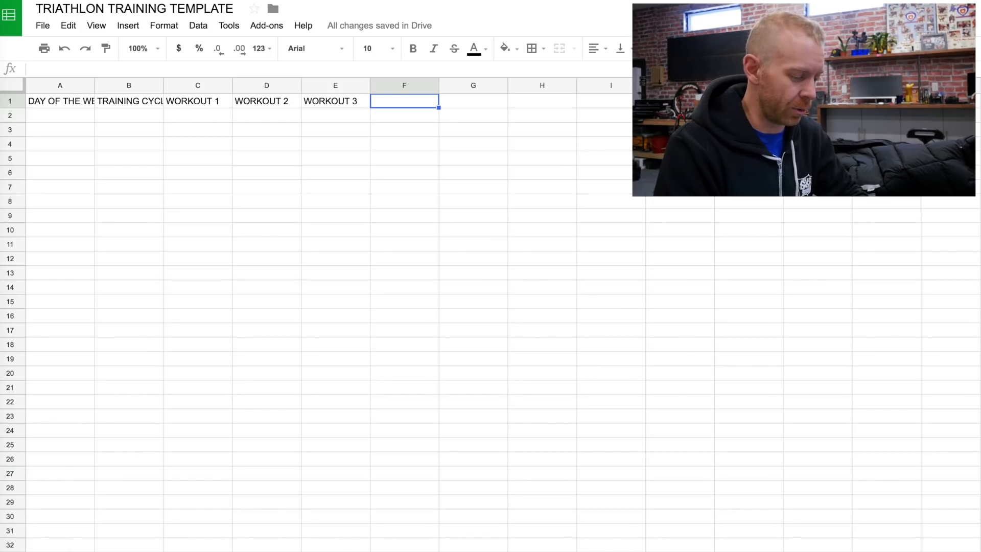
# Add MOTIVATION 1-10, RECOVERY 1-10 and SLEEP headers and format the header row
pyautogui.write('MOTIVATION')
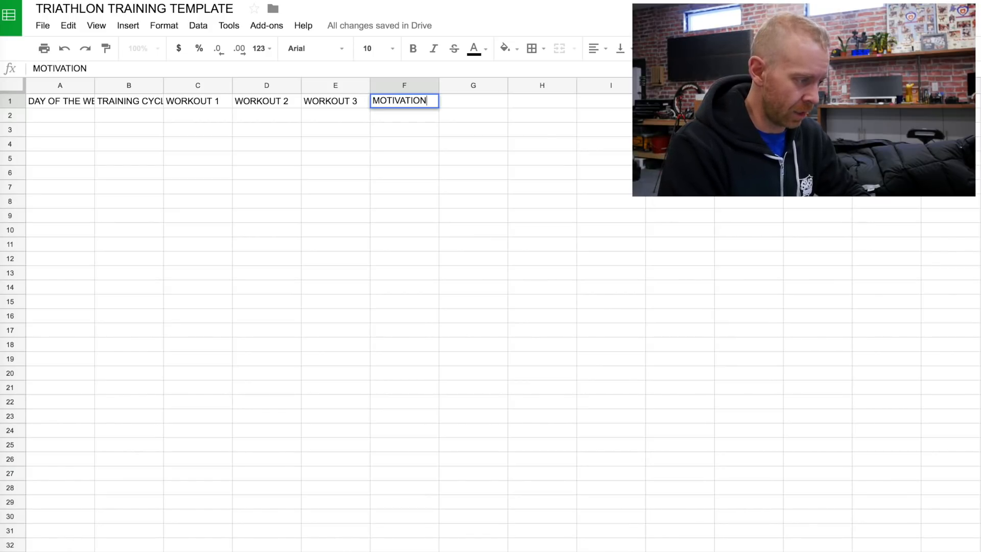
pyautogui.write('1-10')
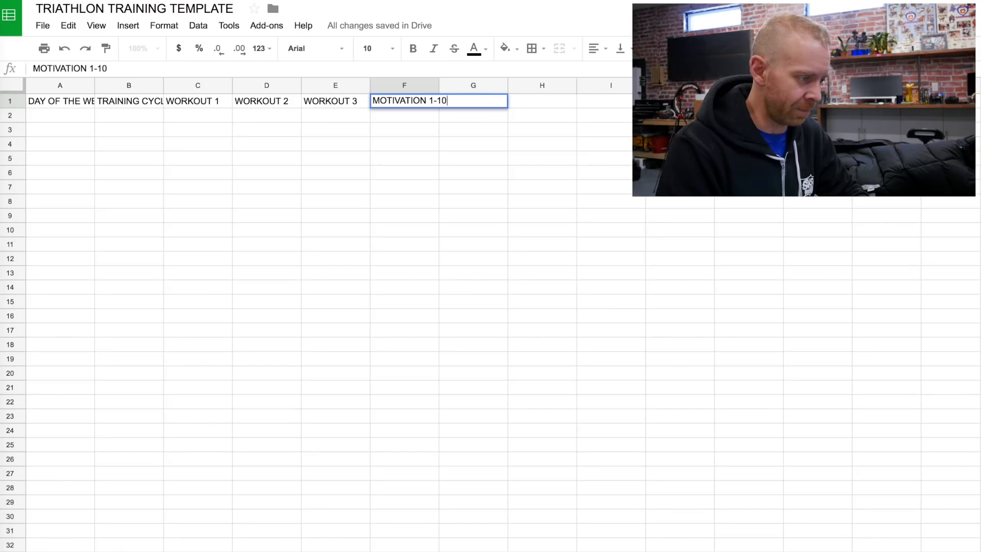
pyautogui.write('SLEEP')
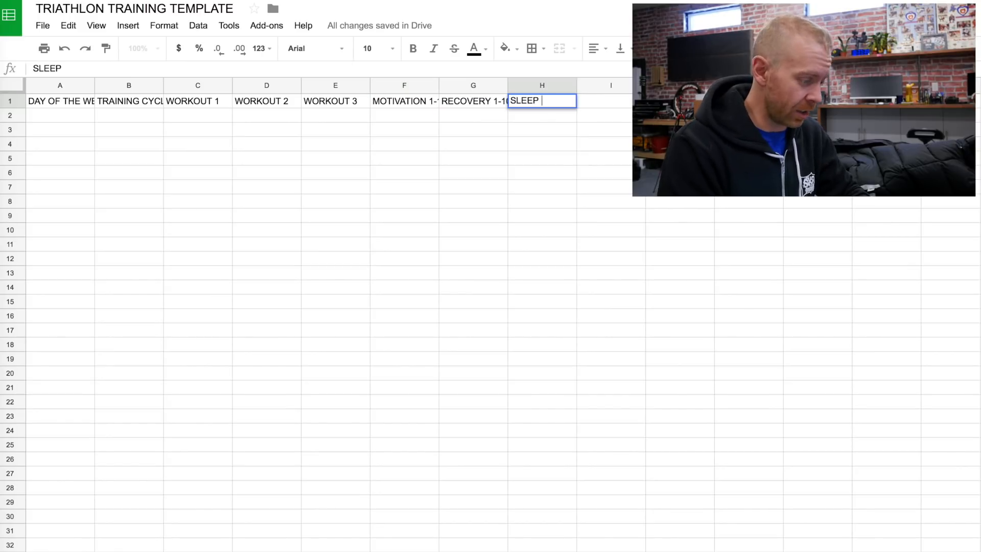
pyautogui.click(163, 25)
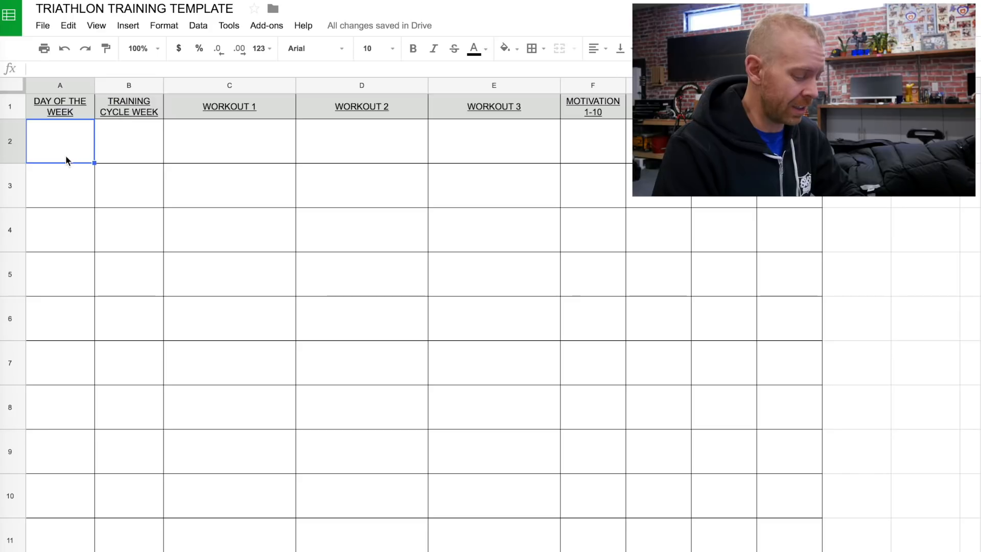
# Enter Monday through Sunday in column A, bold and centred
pyautogui.write('Monday')
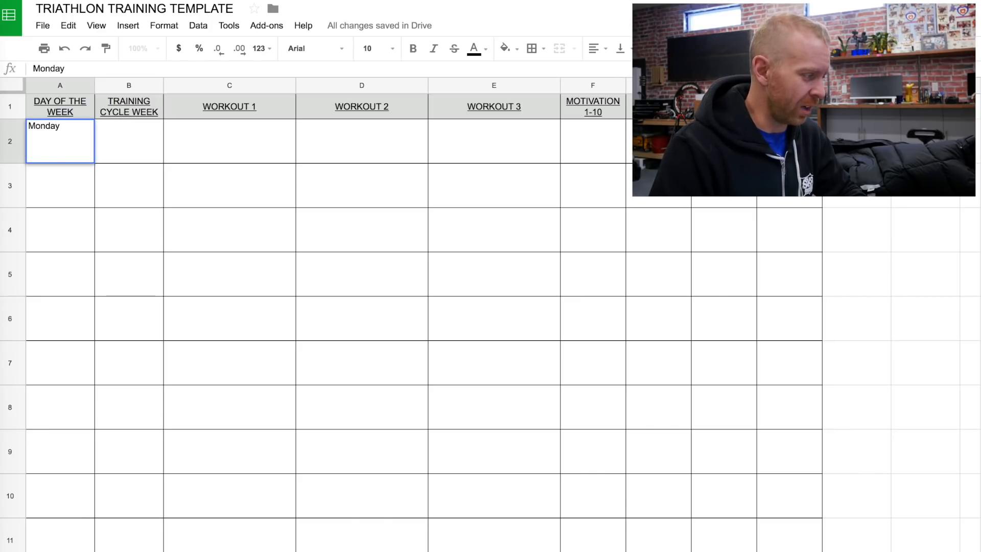
pyautogui.press('enter')
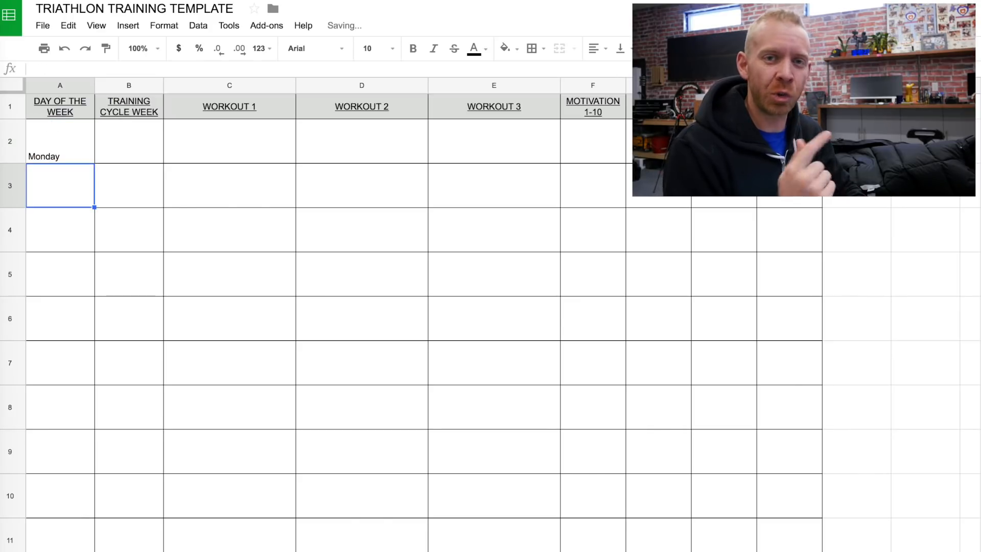
pyautogui.write('Tuesday')
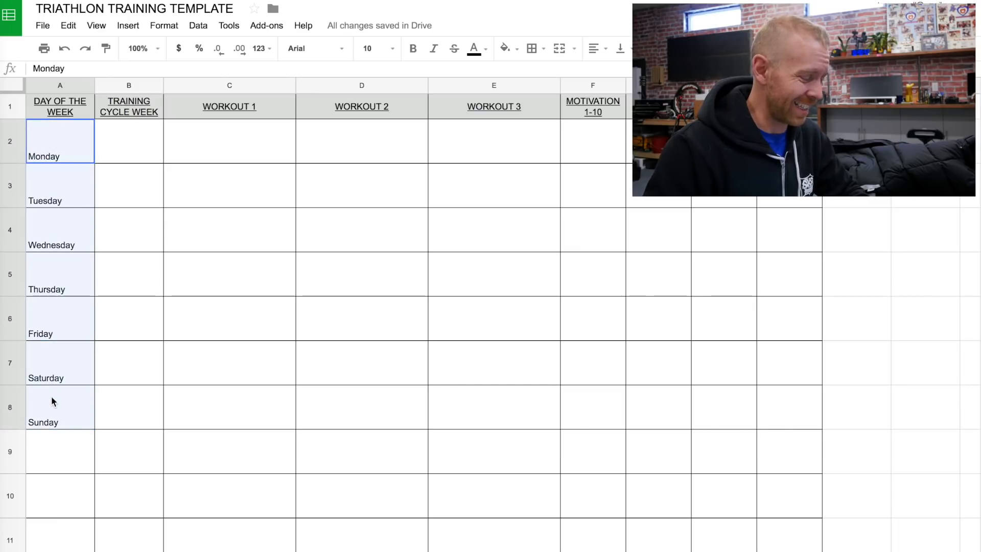
pyautogui.click(164, 25)
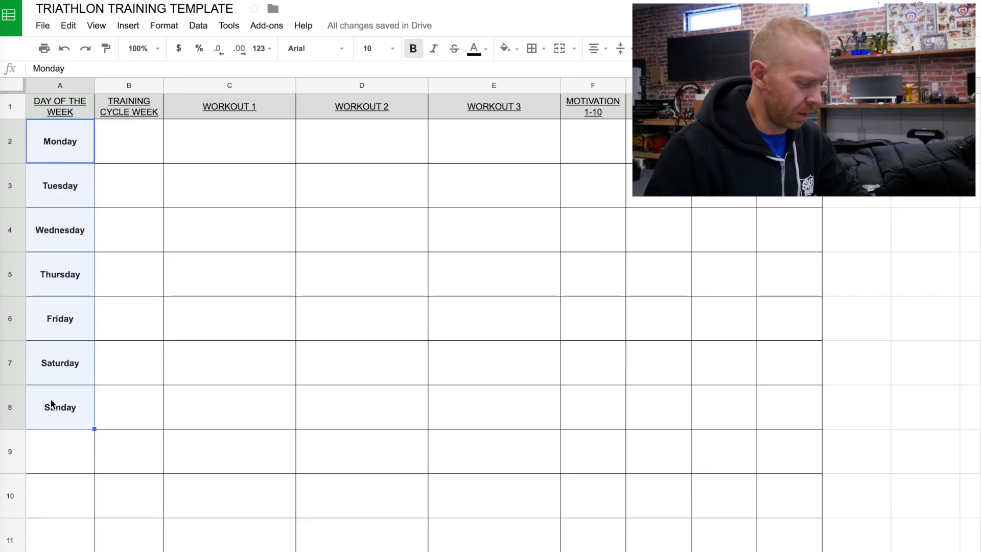
# Paste a second week of day names below Sunday and select Monday's cycle-week cell
pyautogui.click(59, 450)
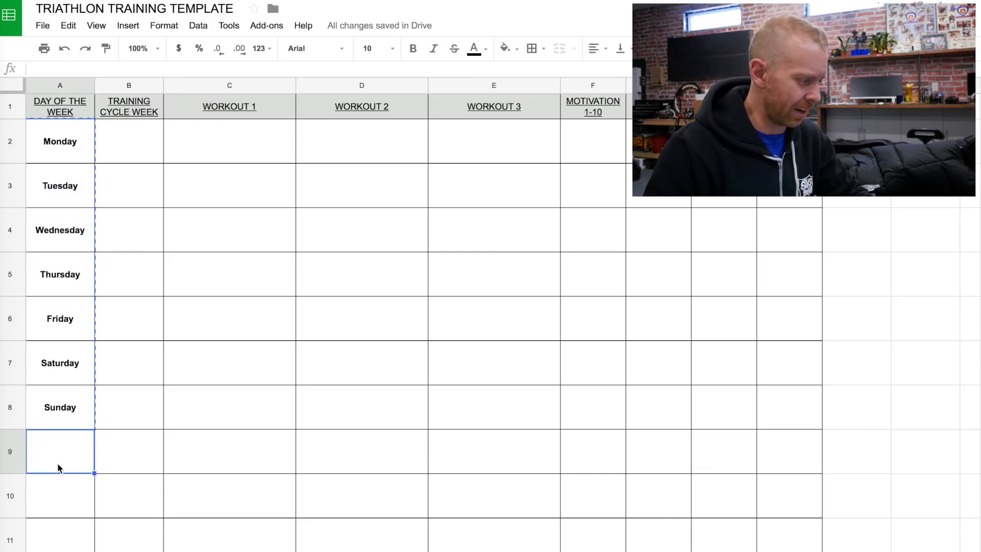
pyautogui.scroll(-3)
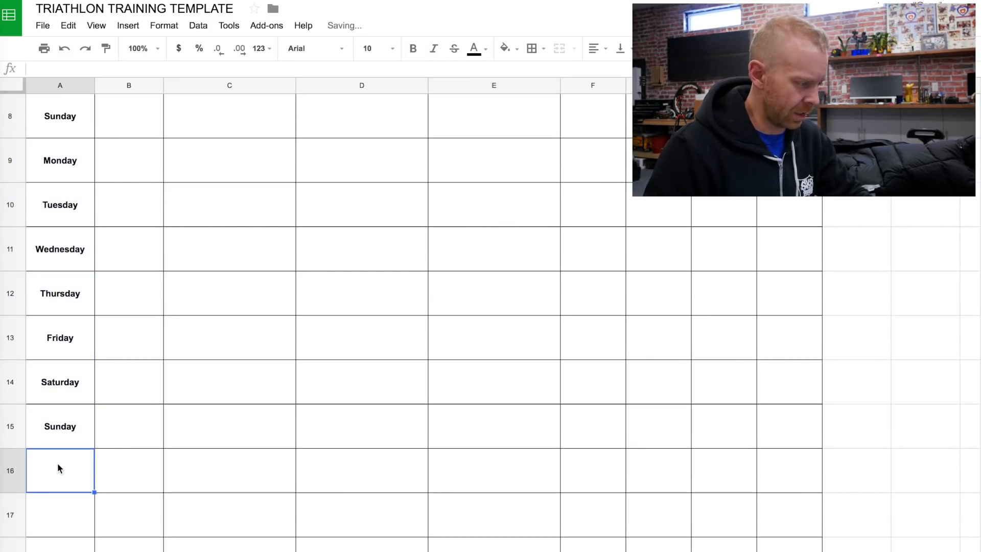
pyautogui.scroll(3)
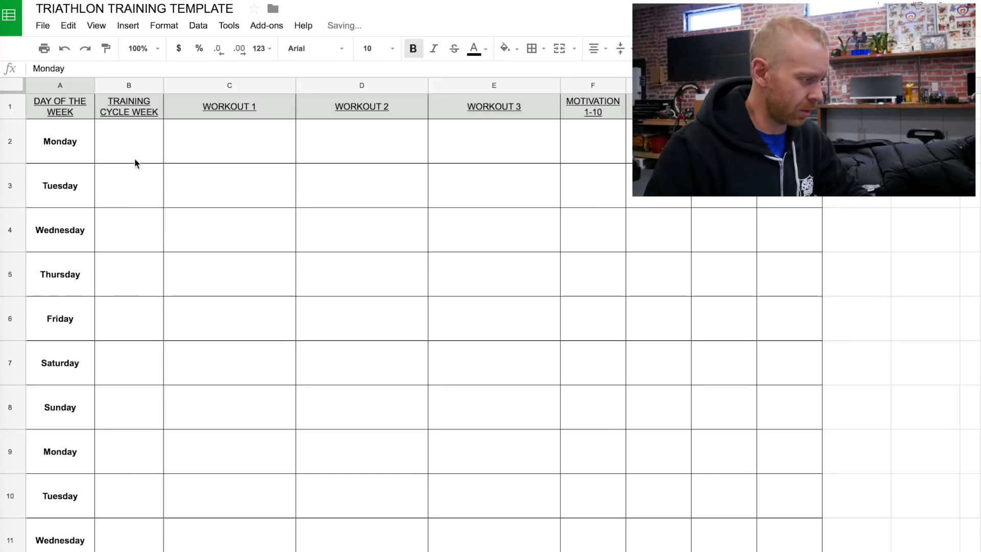
pyautogui.click(129, 141)
pyautogui.write('1')
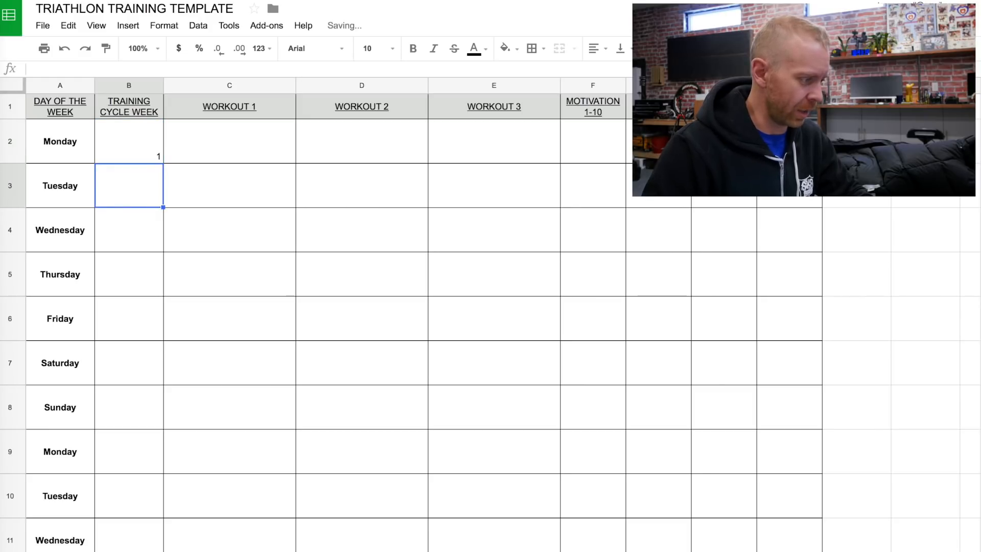
# Fill cycle week numbers 1, 2 and 3 beside each week's days, bold and centred, then add a new sheet
pyautogui.click(128, 141)
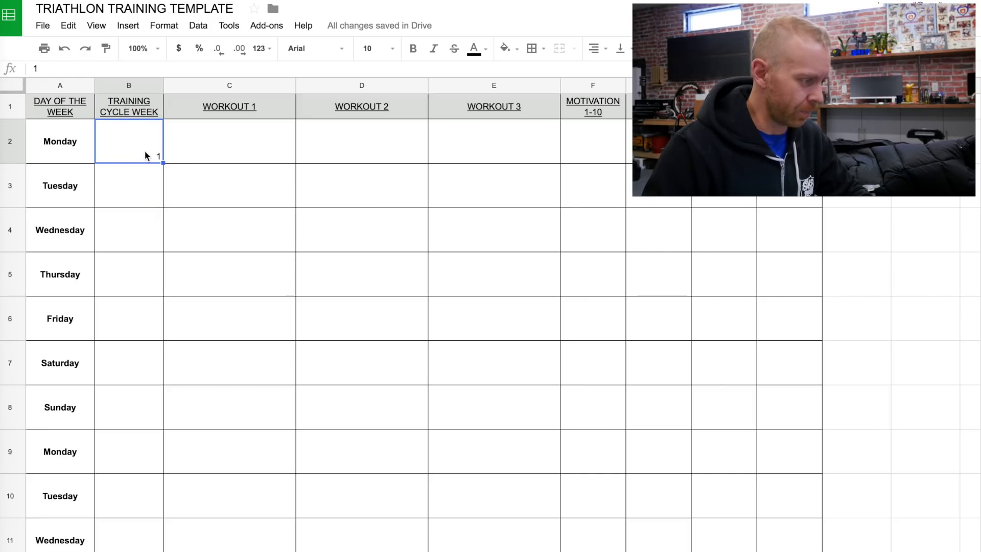
pyautogui.moveTo(166, 385)
pyautogui.write('2')
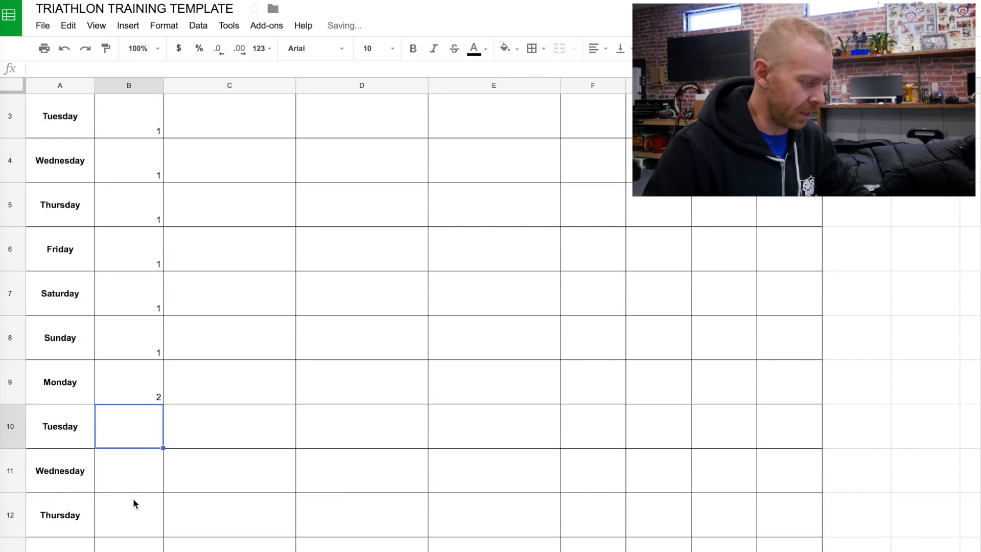
pyautogui.scroll(-3)
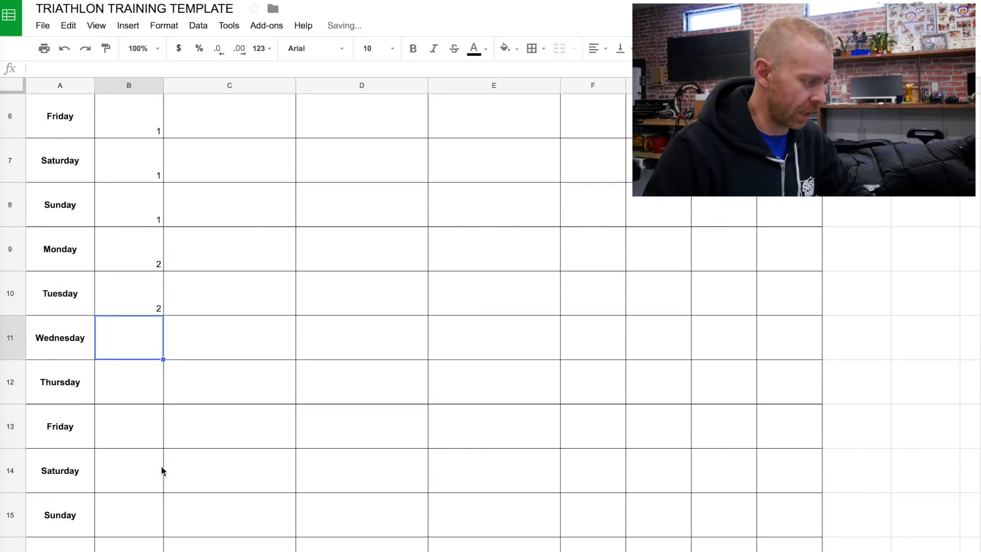
pyautogui.scroll(-3)
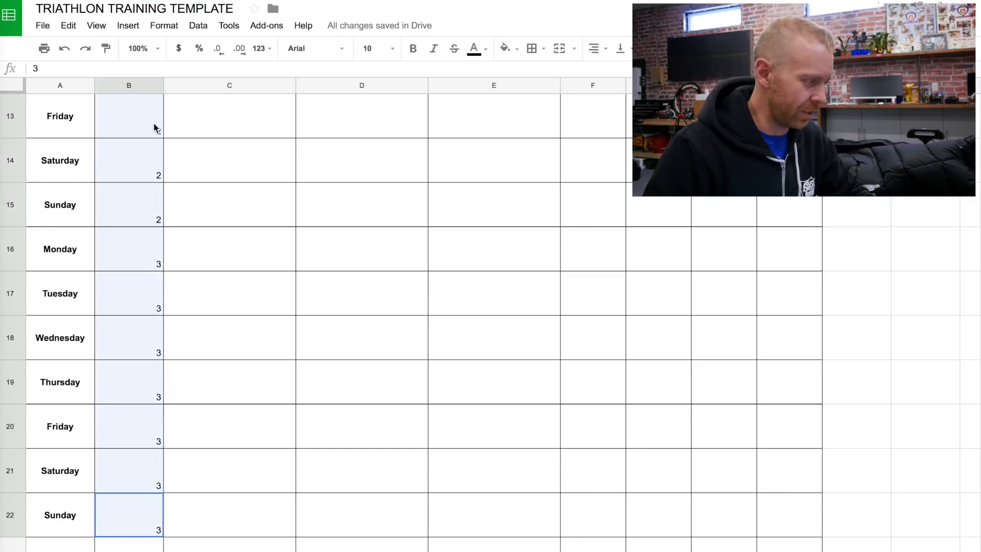
pyautogui.scroll(-3)
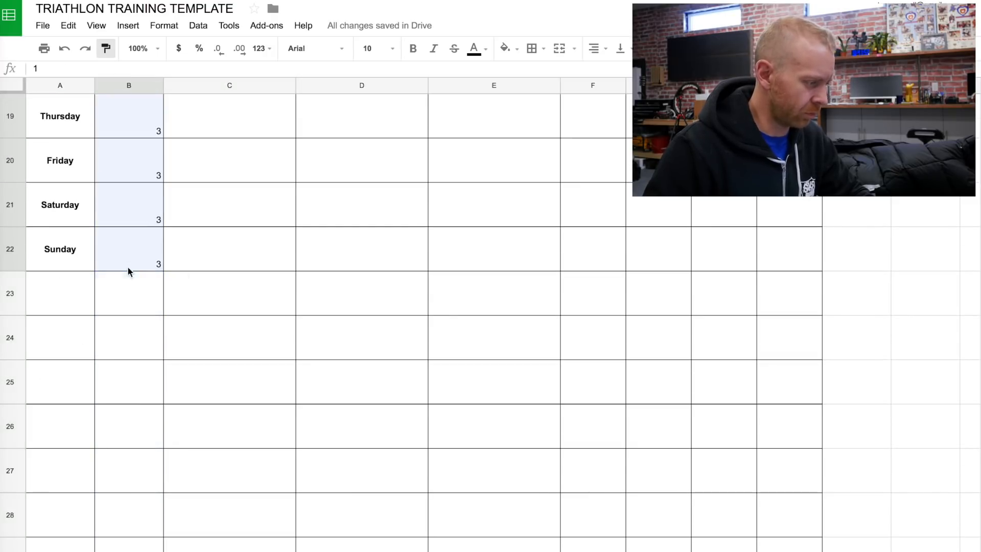
pyautogui.scroll(3)
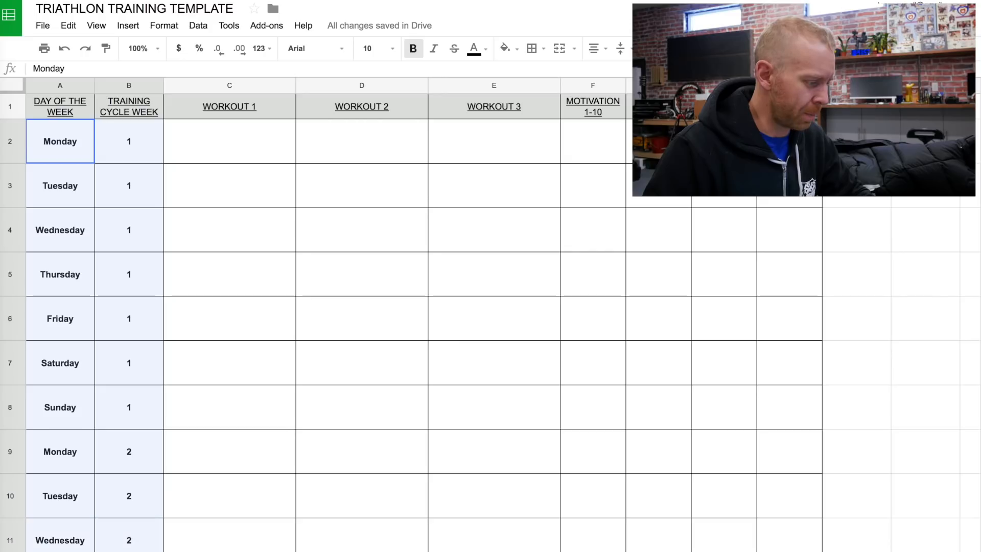
pyautogui.scroll(-3)
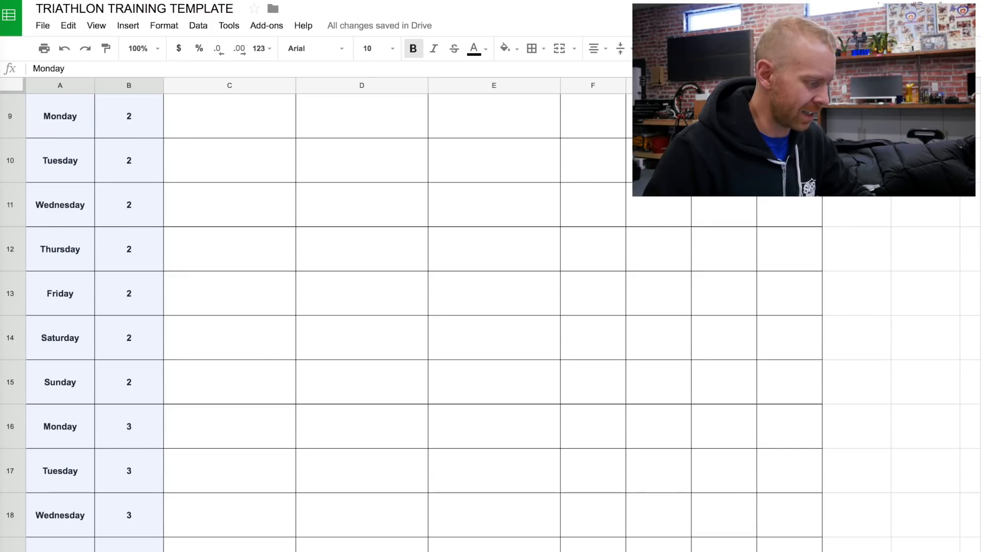
pyautogui.scroll(-3)
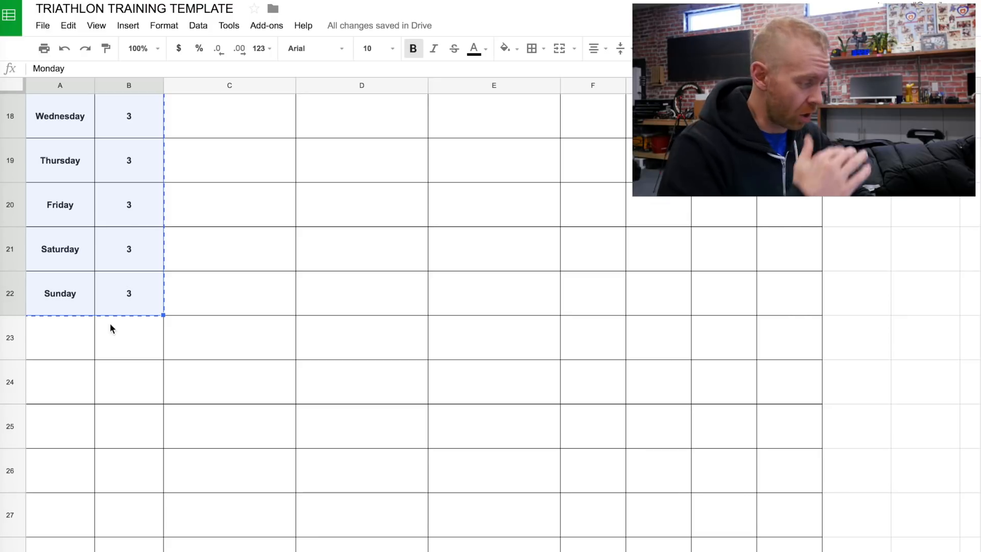
pyautogui.click(59, 338)
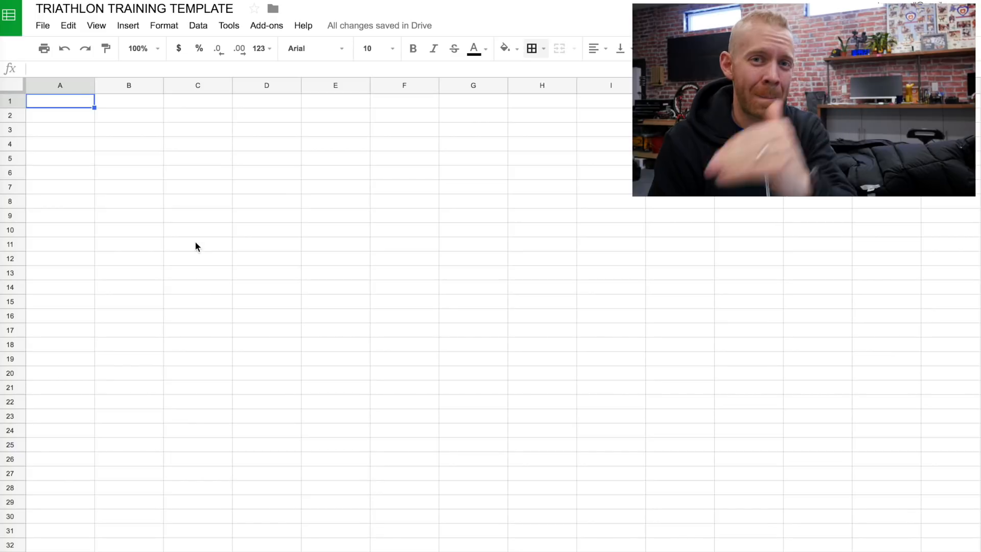
pyautogui.moveTo(67, 494)
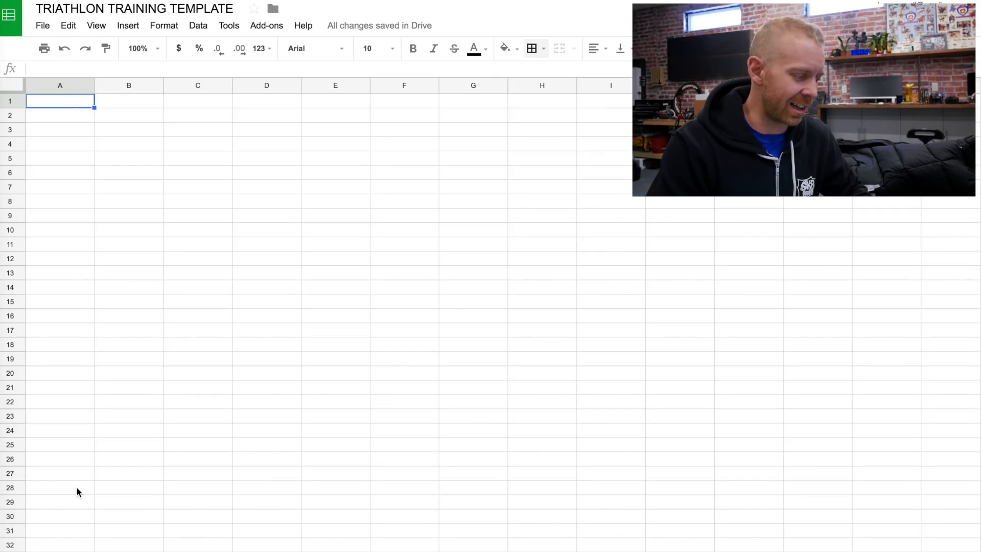
# Switch back to the Sheet1 training template tab
pyautogui.scroll(-3)
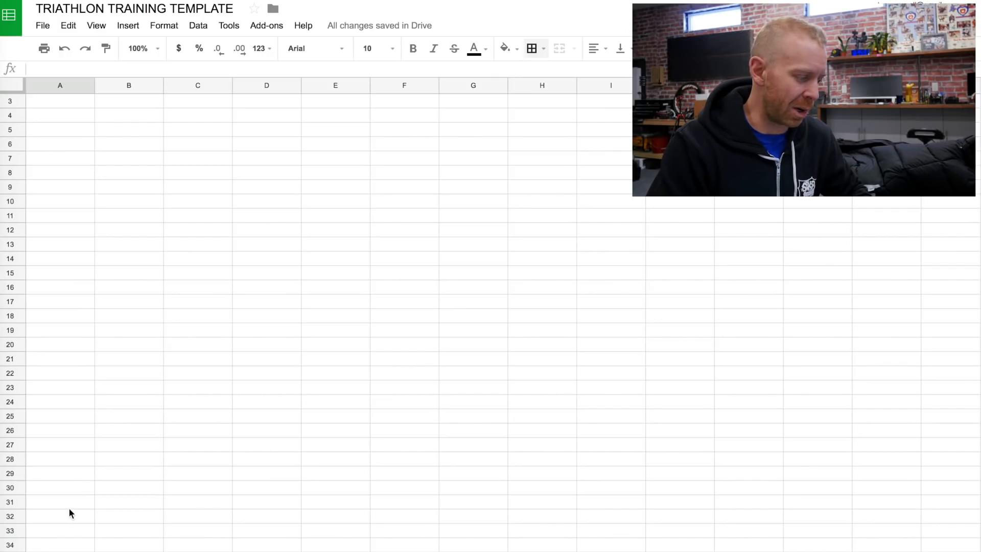
pyautogui.click(60, 501)
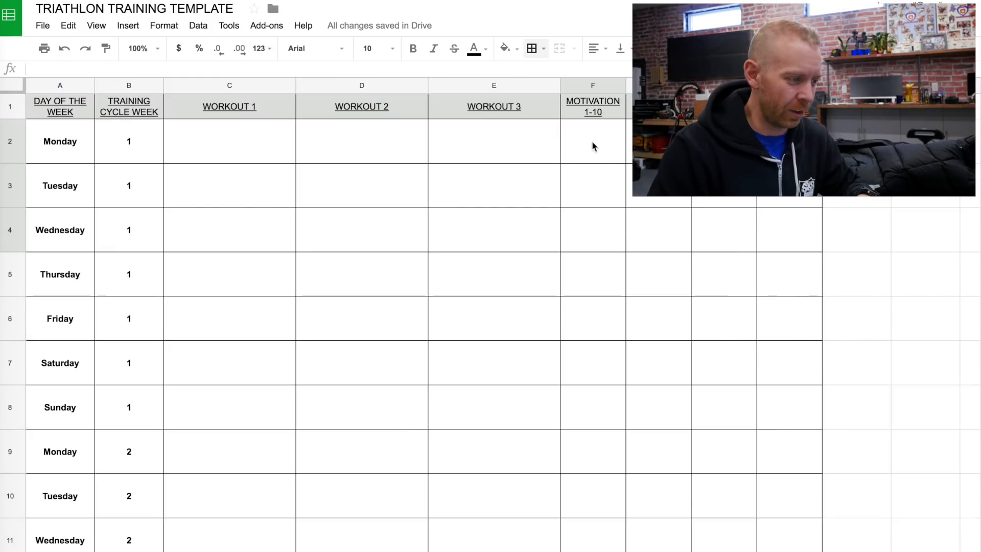
pyautogui.moveTo(589, 204)
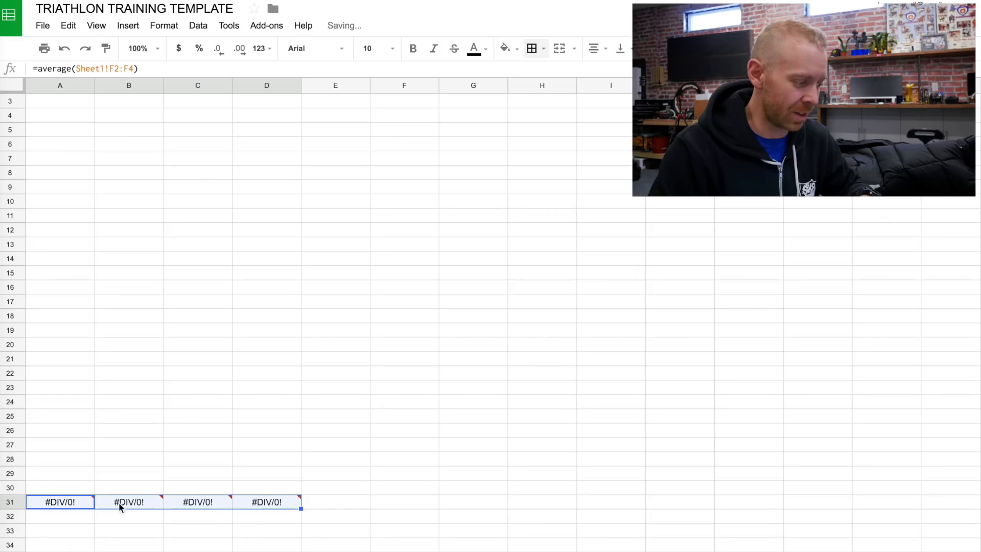
# Label Motivation, Recovery, Sleep and Workout and fill their average formulas down the rows
pyautogui.write('Motivation')
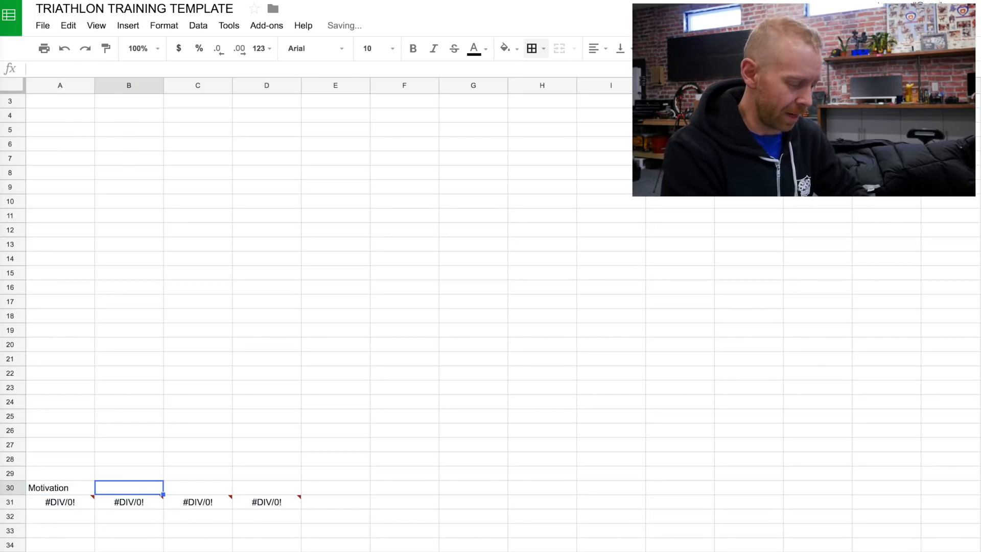
pyautogui.write('Sleep')
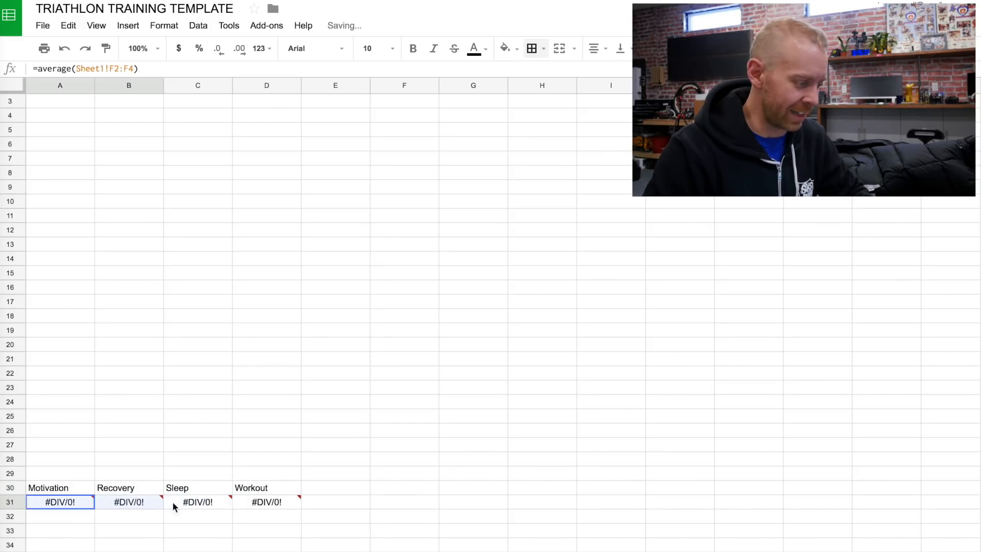
pyautogui.scroll(-3)
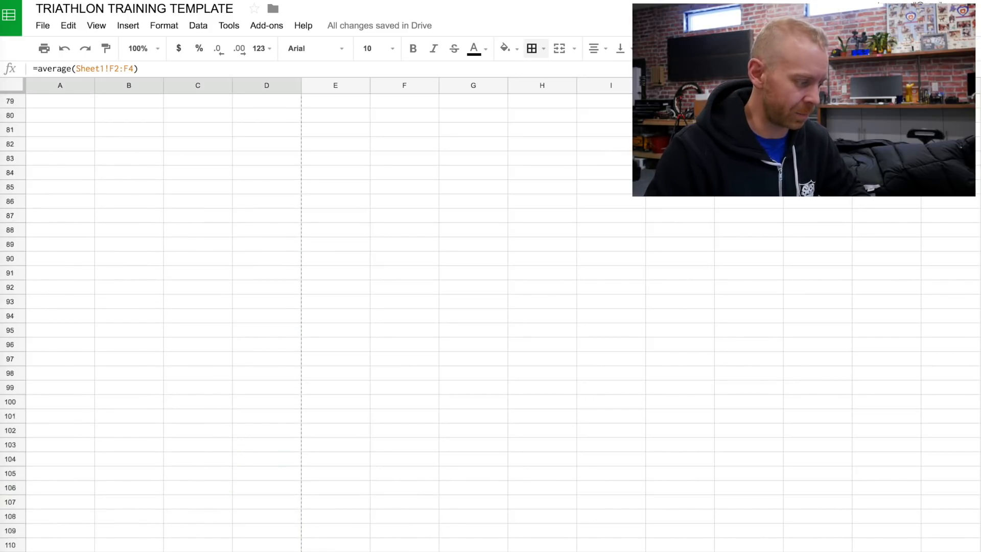
pyautogui.scroll(-3)
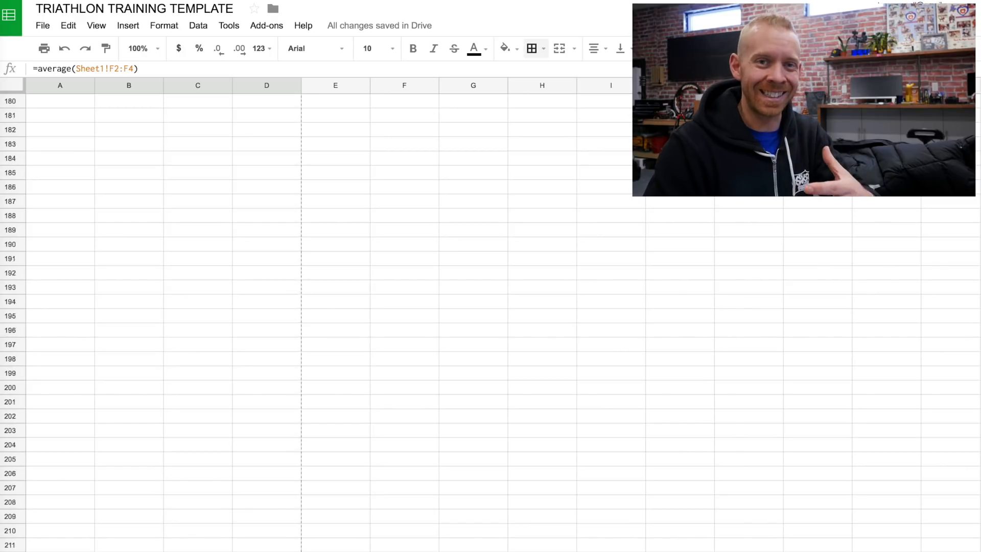
pyautogui.scroll(-3)
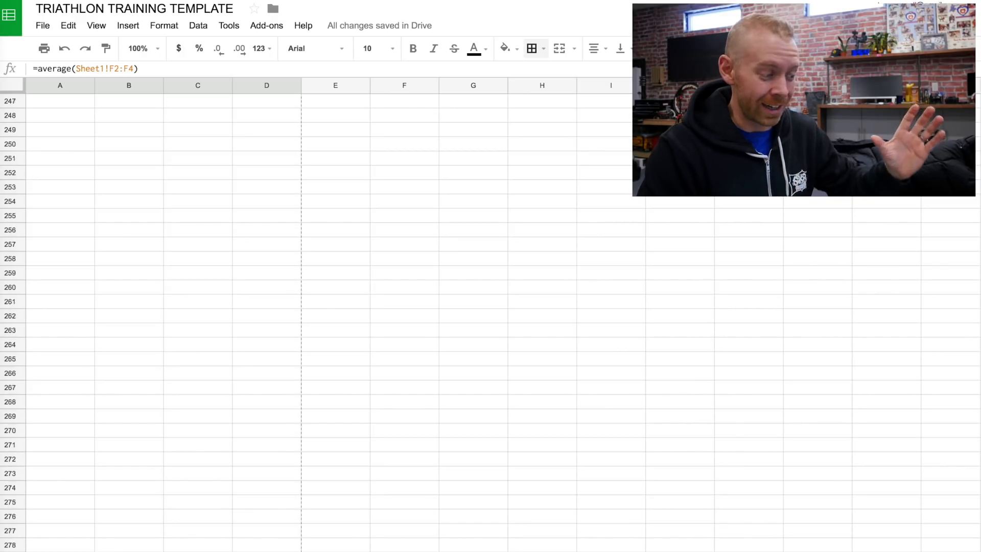
pyautogui.scroll(-3)
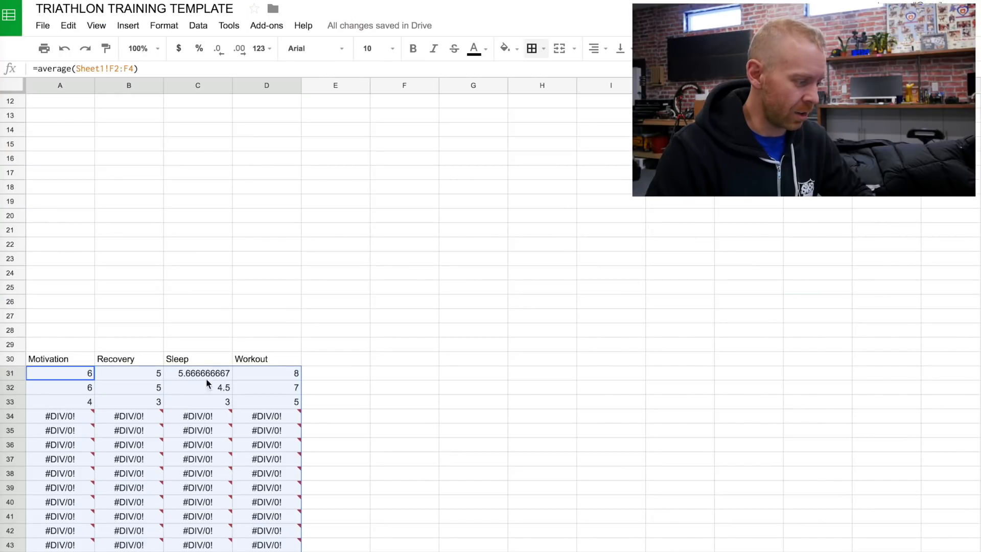
pyautogui.moveTo(278, 408)
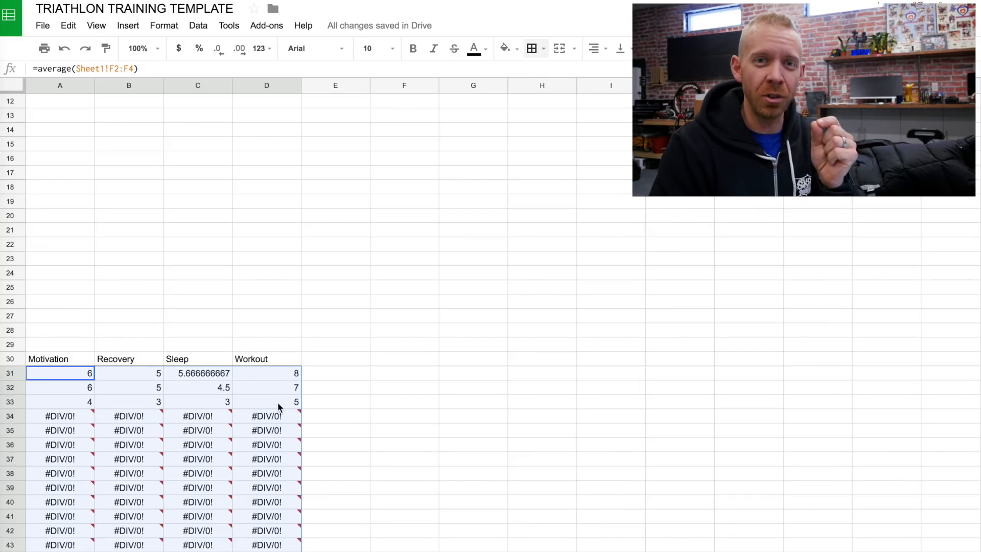
pyautogui.moveTo(305, 223)
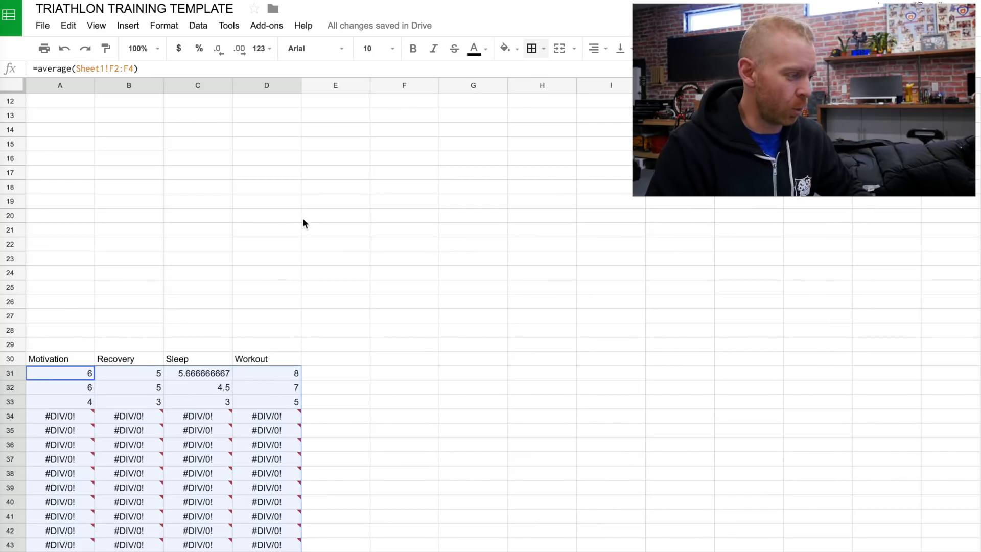
pyautogui.scroll(3)
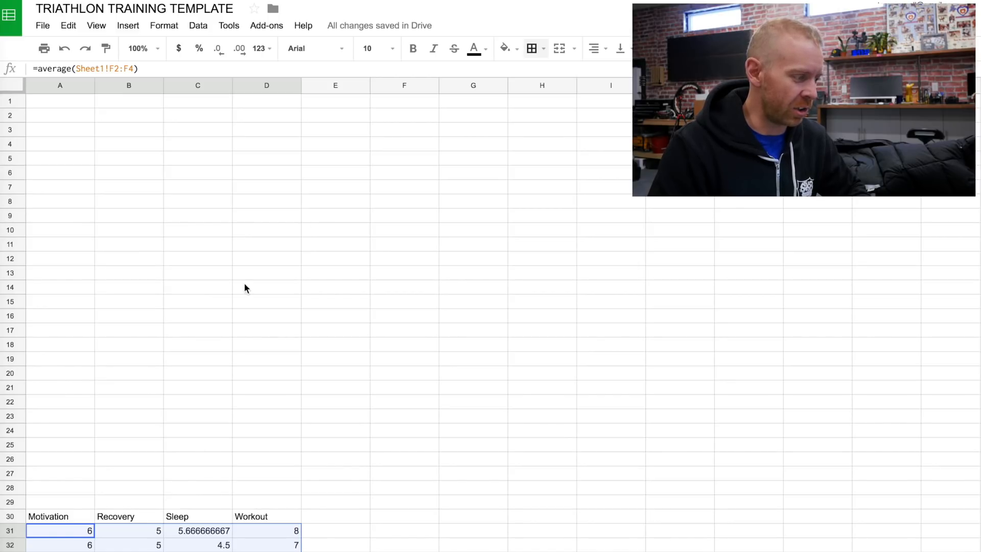
pyautogui.moveTo(198, 25)
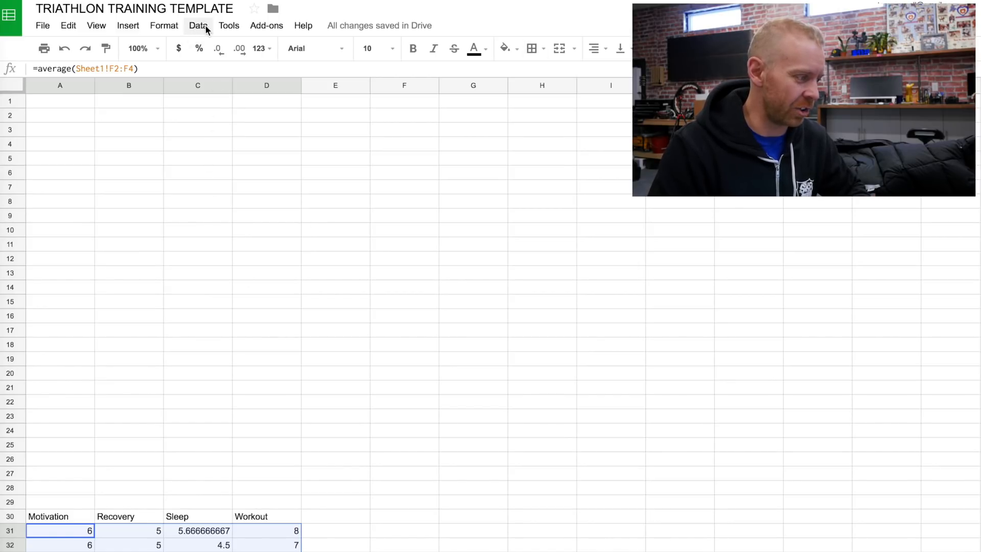
# Insert a line chart of the Motivation, Recovery, Sleep and Workout averages
pyautogui.click(128, 25)
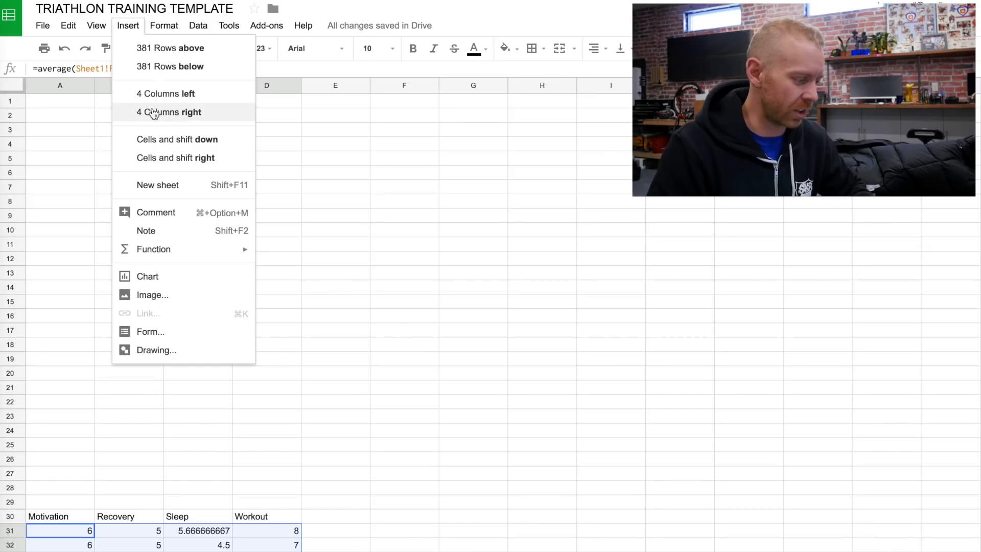
pyautogui.moveTo(162, 212)
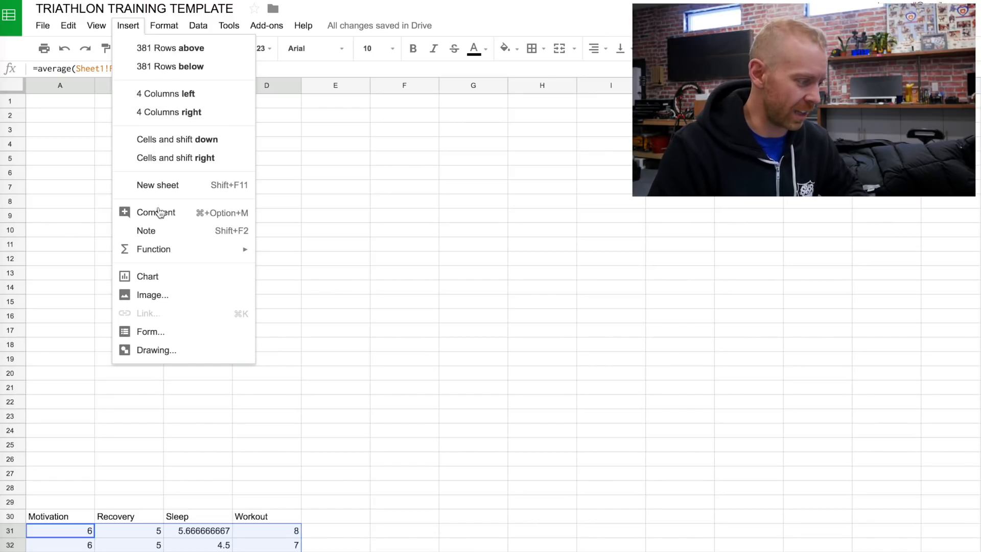
pyautogui.click(147, 276)
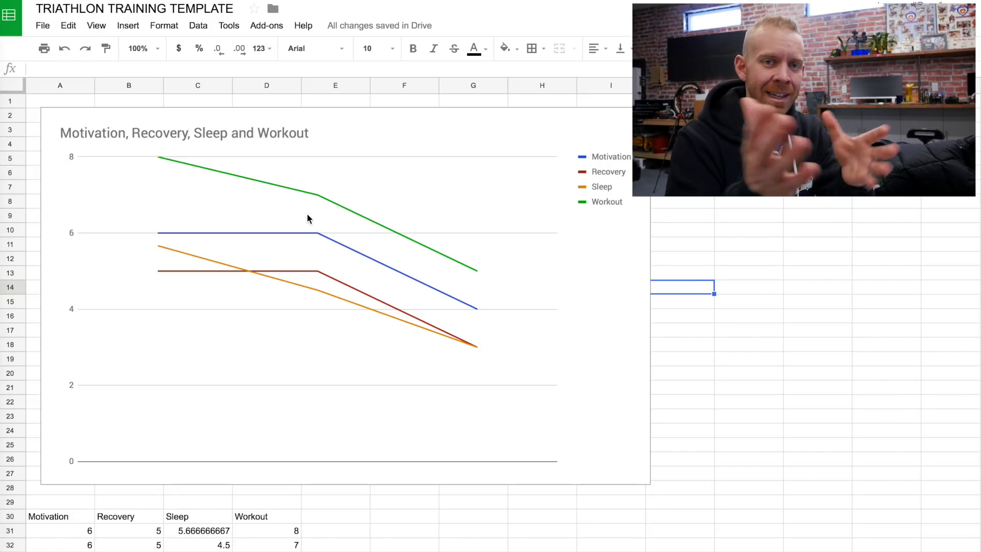
pyautogui.moveTo(244, 356)
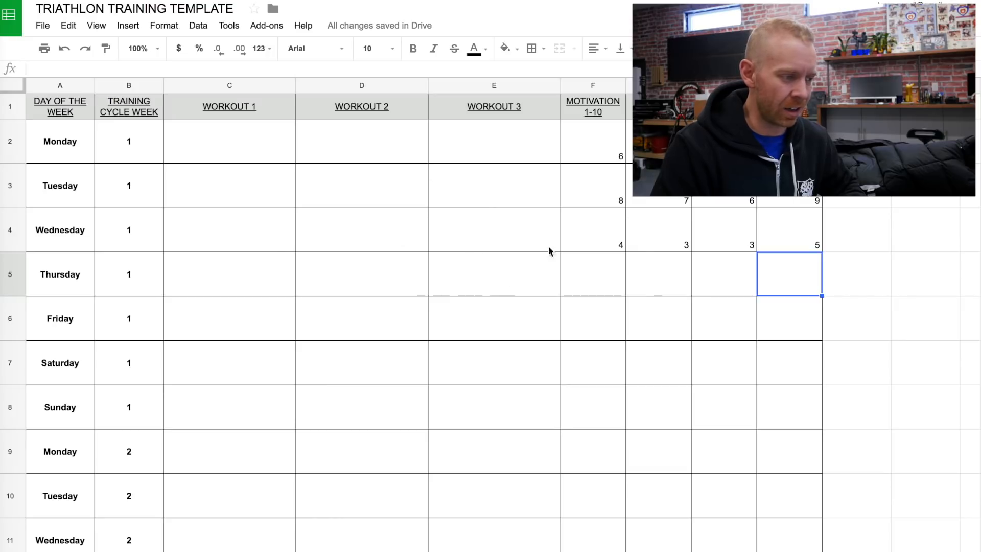
pyautogui.moveTo(630, 104)
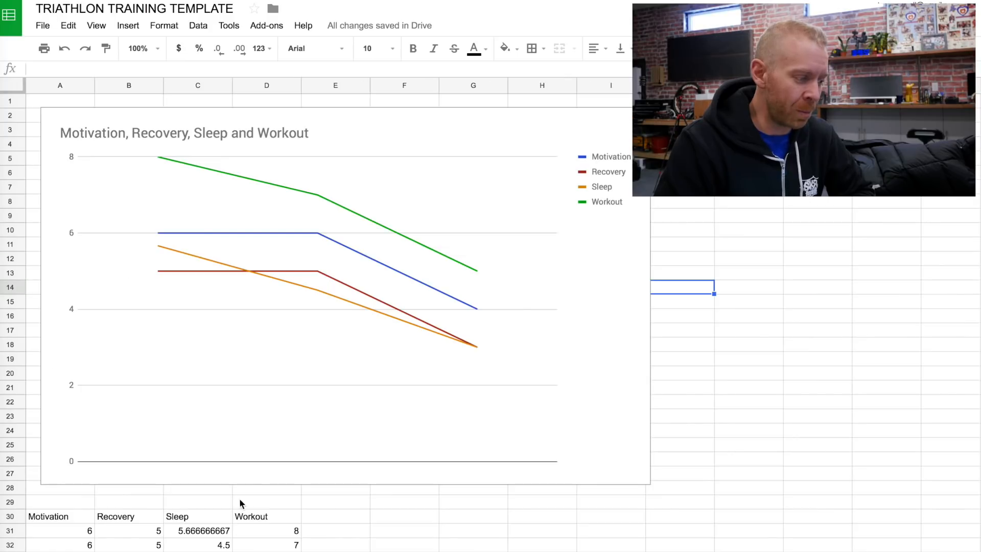
pyautogui.moveTo(484, 341)
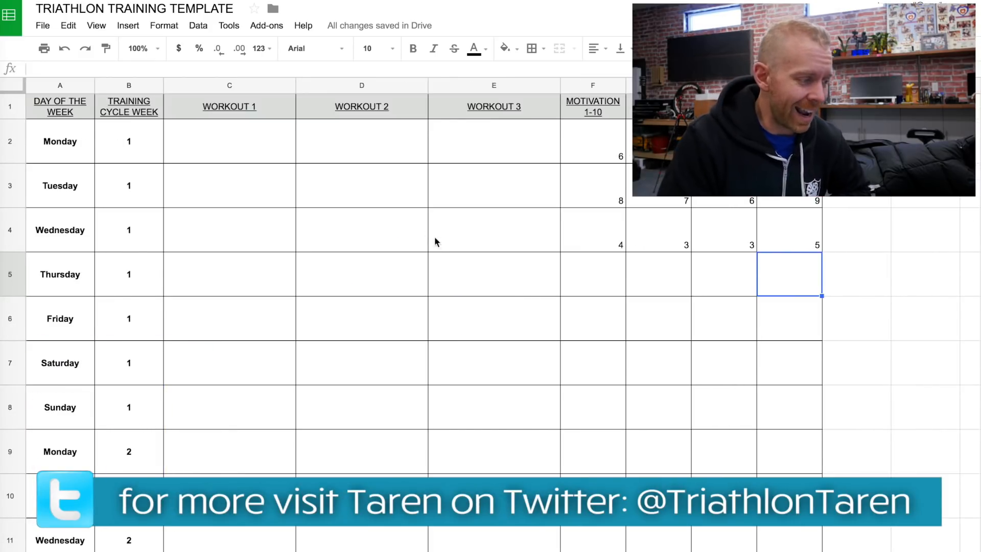
pyautogui.moveTo(384, 252)
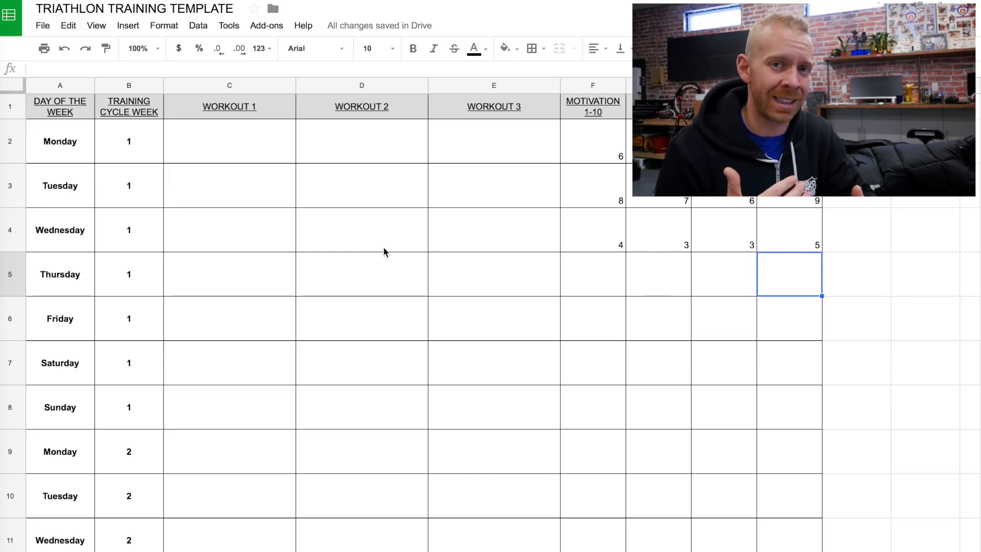
pyautogui.moveTo(215, 144)
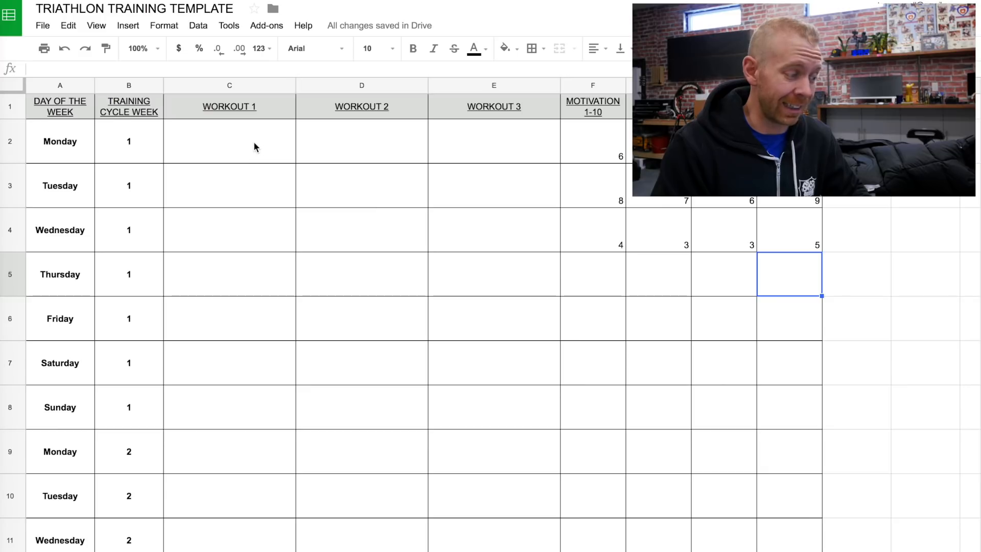
# In Monday's workout cells write 'Green means you completed workout' and 'Red means you missed'
pyautogui.click(228, 141)
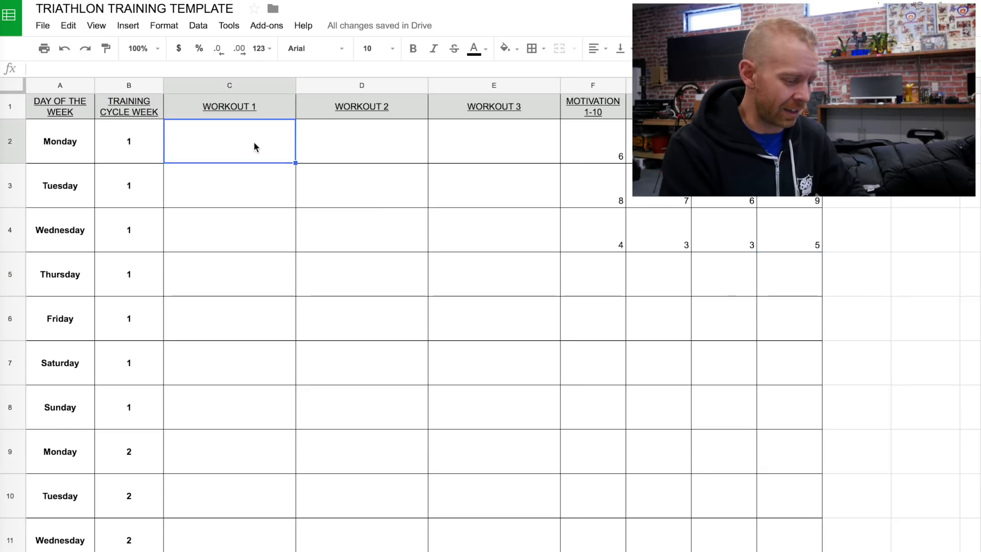
pyautogui.write('Green')
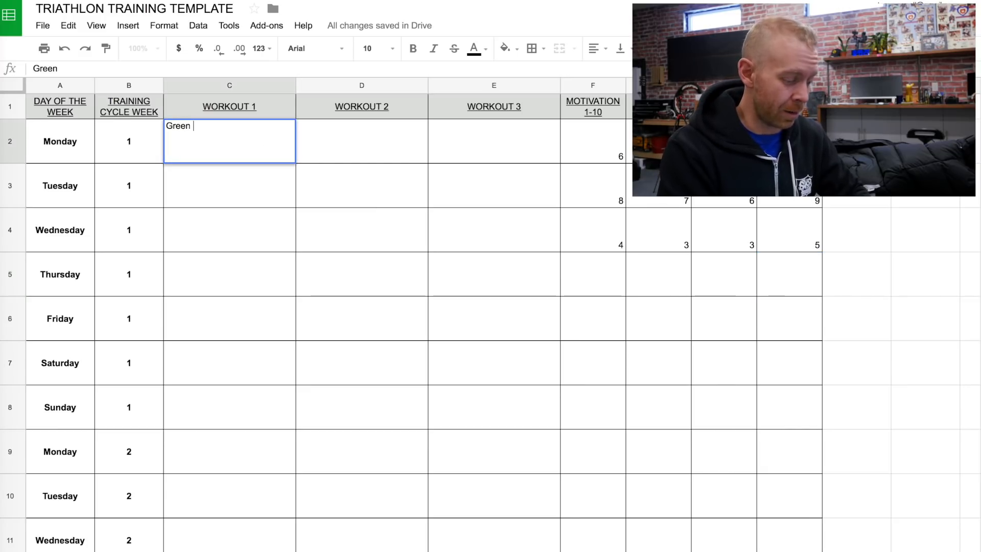
pyautogui.write('means you')
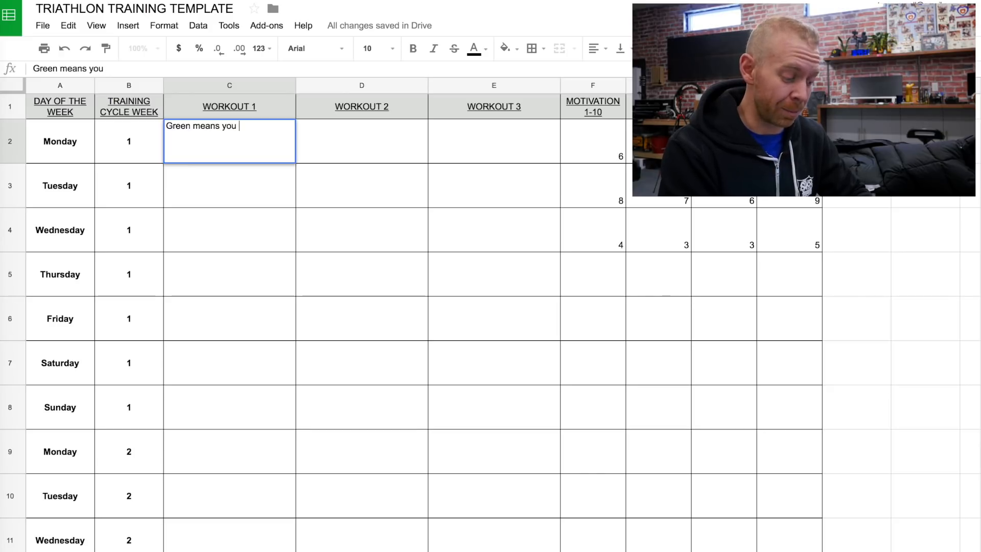
pyautogui.write('completed workout')
pyautogui.click(361, 141)
pyautogui.write('Red means')
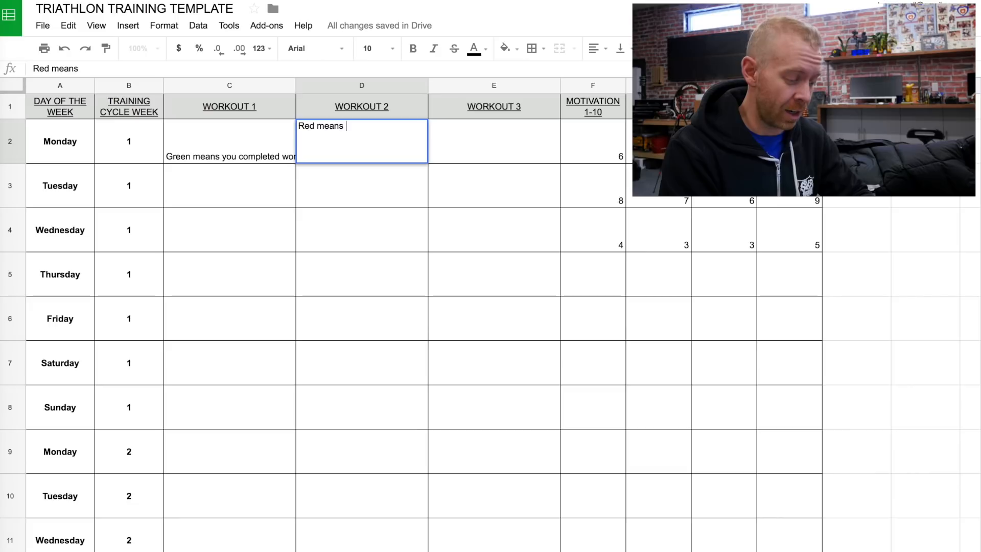
pyautogui.write('you m')
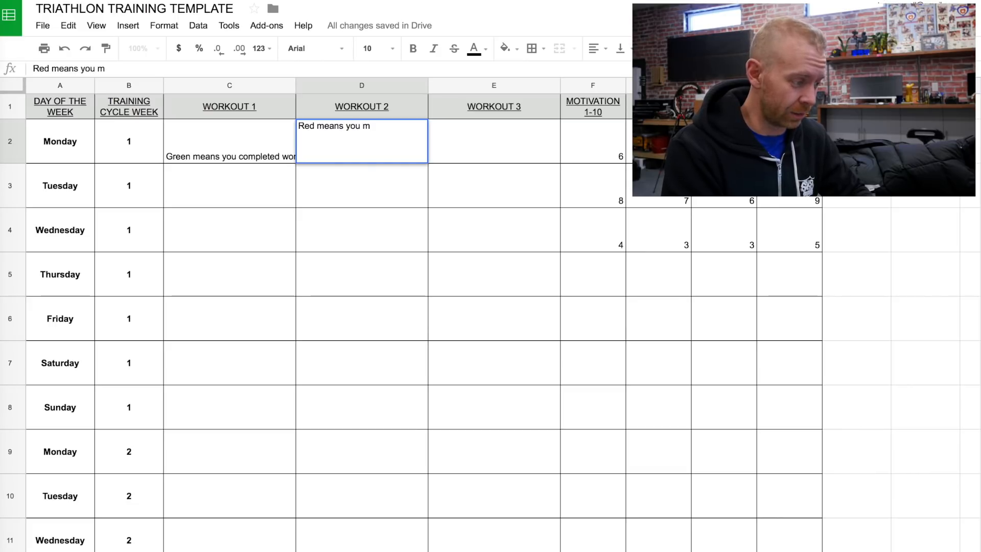
pyautogui.write('issed c')
pyautogui.click(493, 141)
pyautogui.write('Y')
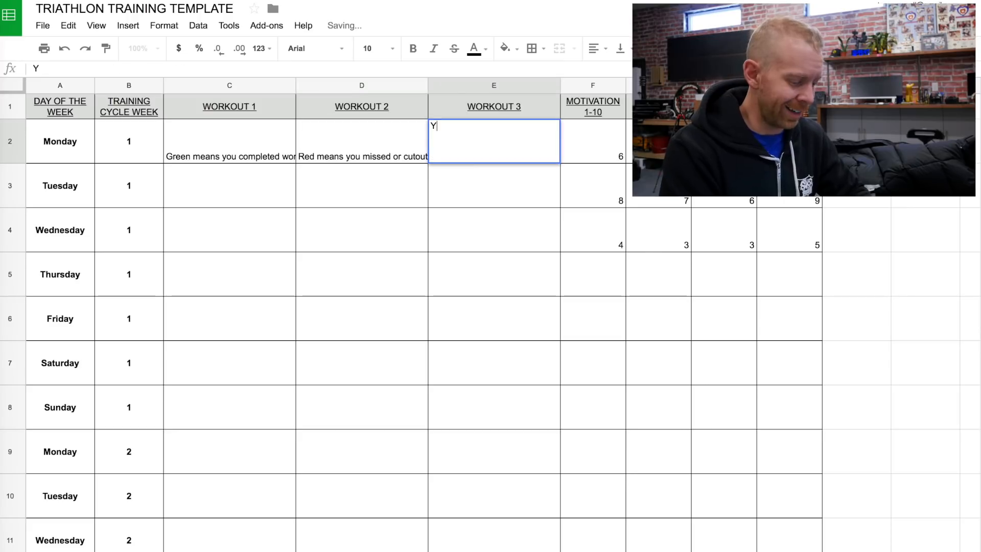
# Add 'Yellow means you had to alter the workout' and start colouring the legend cells
pyautogui.write('ellow means')
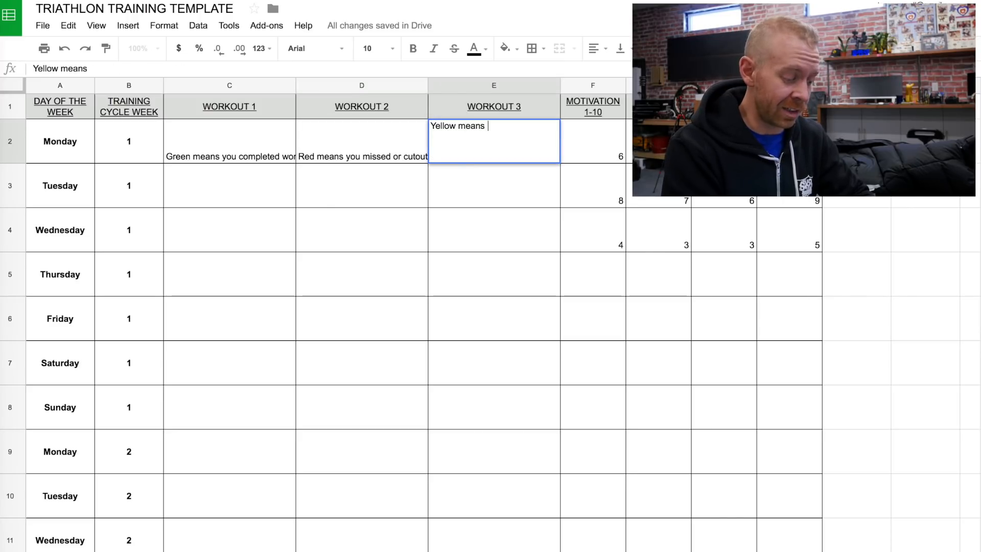
pyautogui.write('you had')
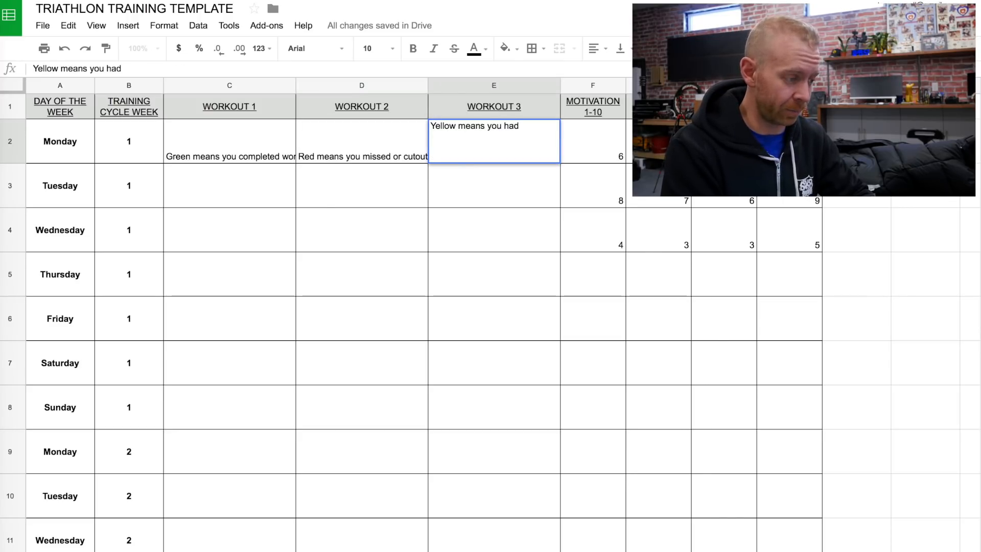
pyautogui.write('to alter the workout')
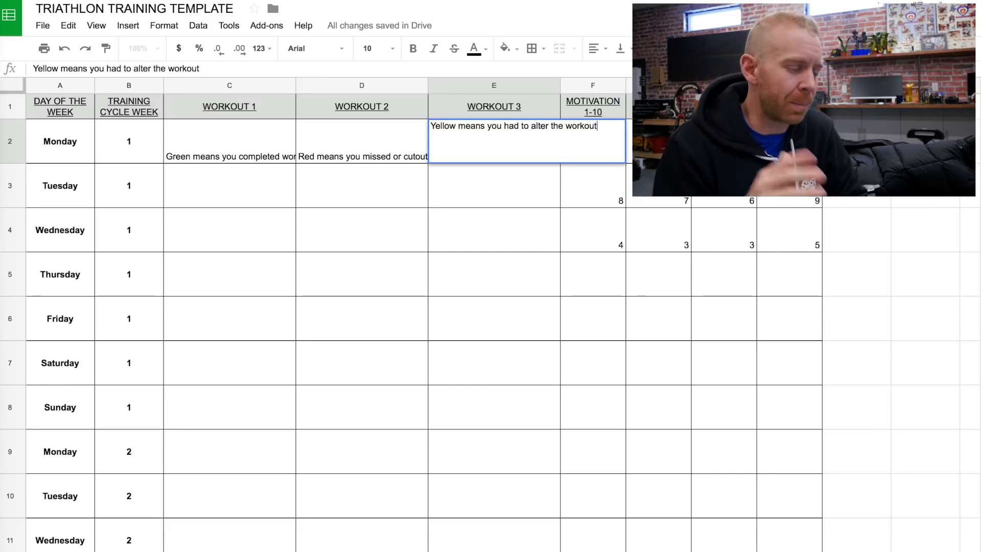
pyautogui.click(504, 48)
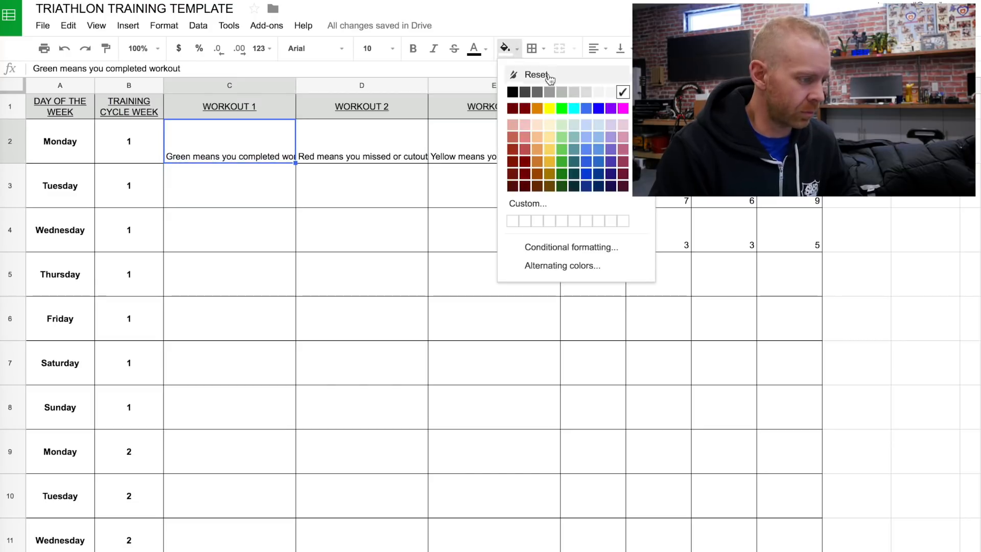